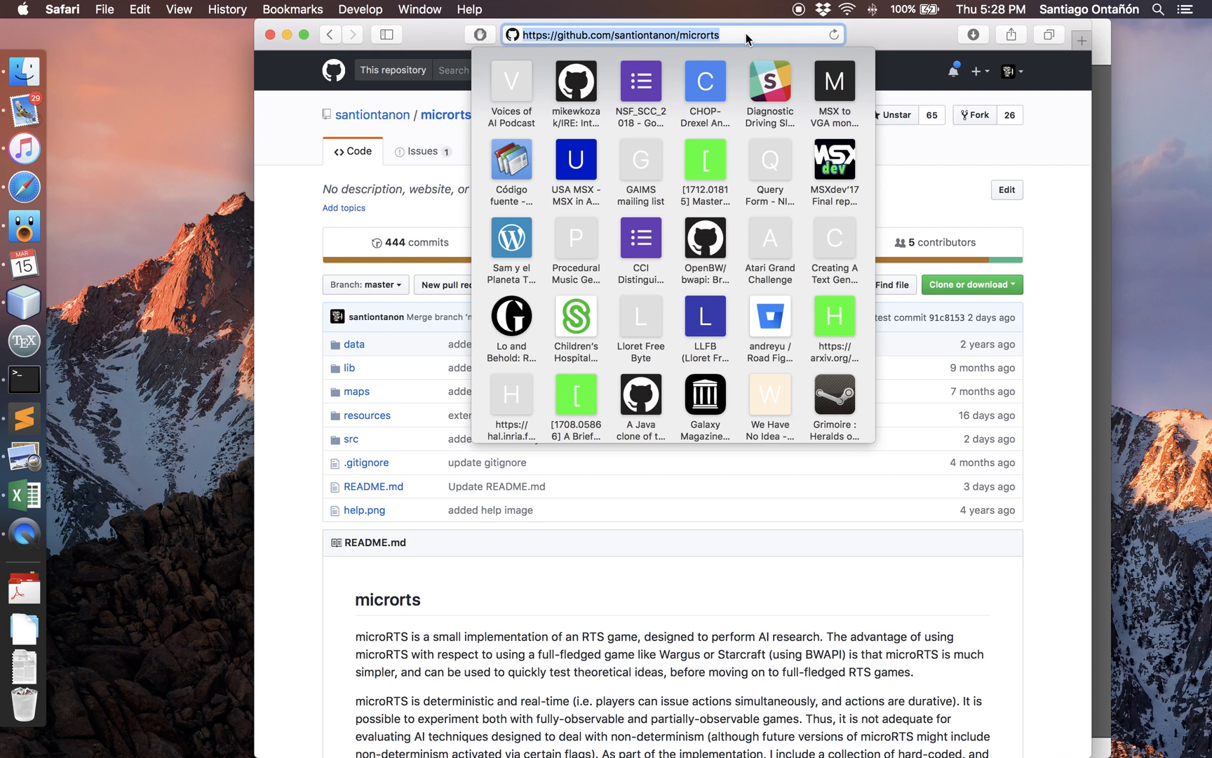
{"action": "mouse_move", "coordinate": [1042, 224]}
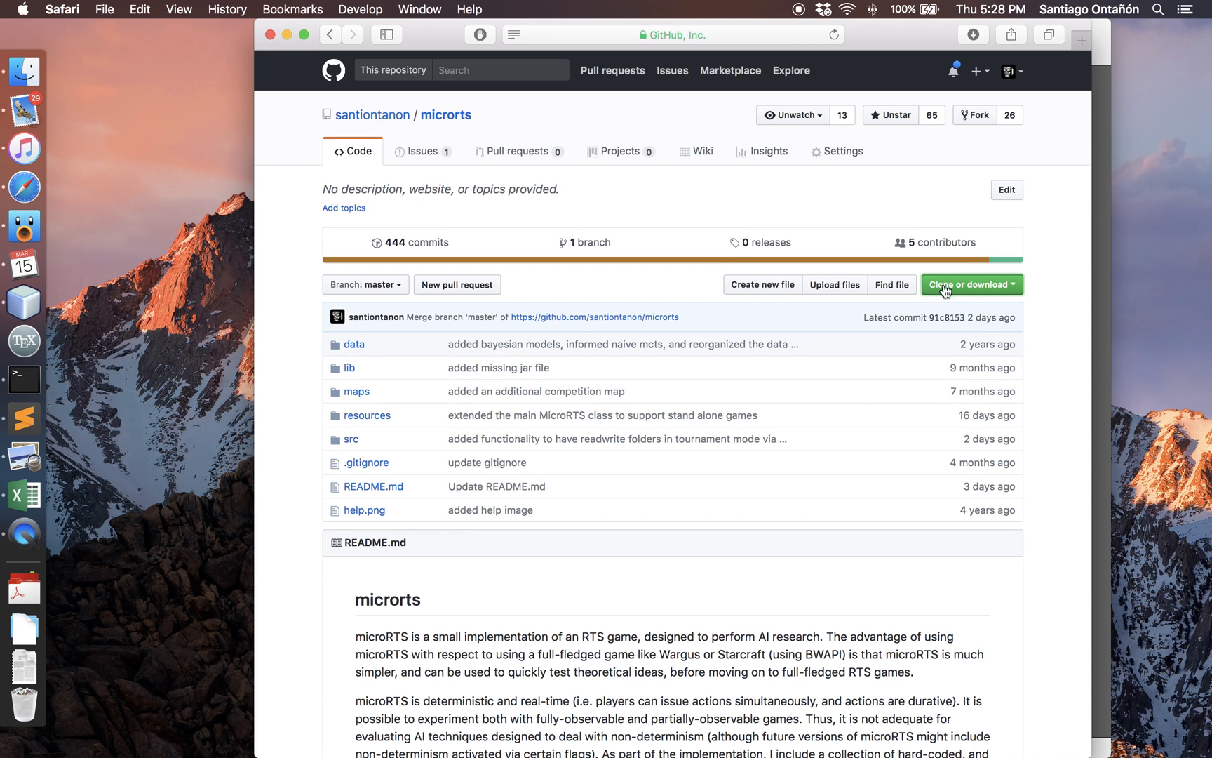
Copy the HTTPS clone URL of the microrts repository from its Clone or download panel.
{"action": "left_click", "coordinate": [967, 283]}
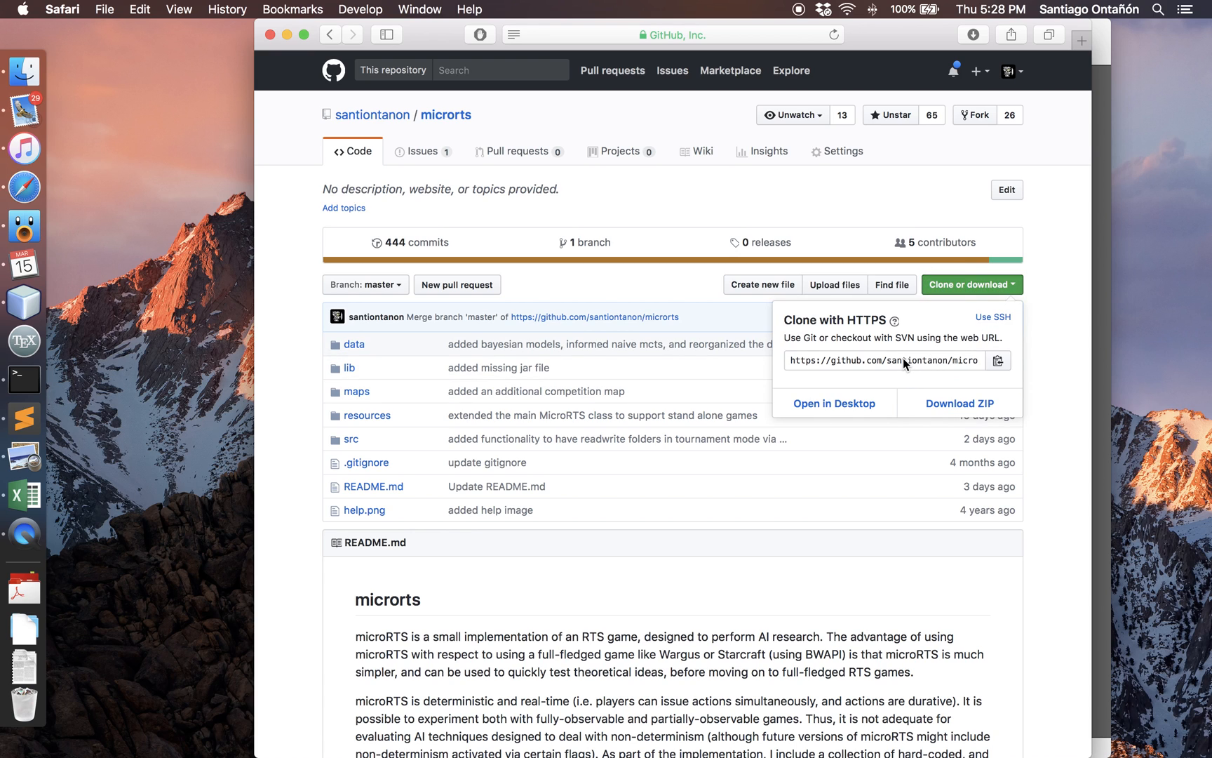
{"action": "left_click", "coordinate": [881, 361]}
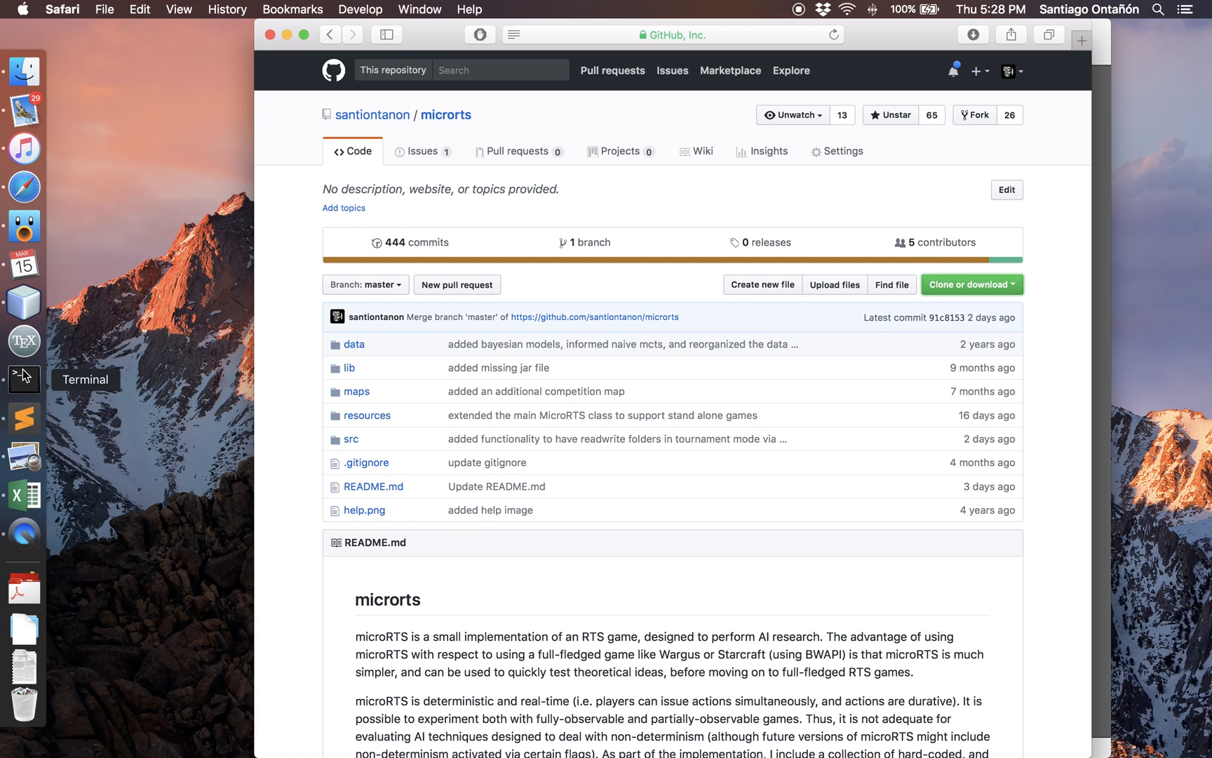
{"action": "left_click", "coordinate": [24, 379]}
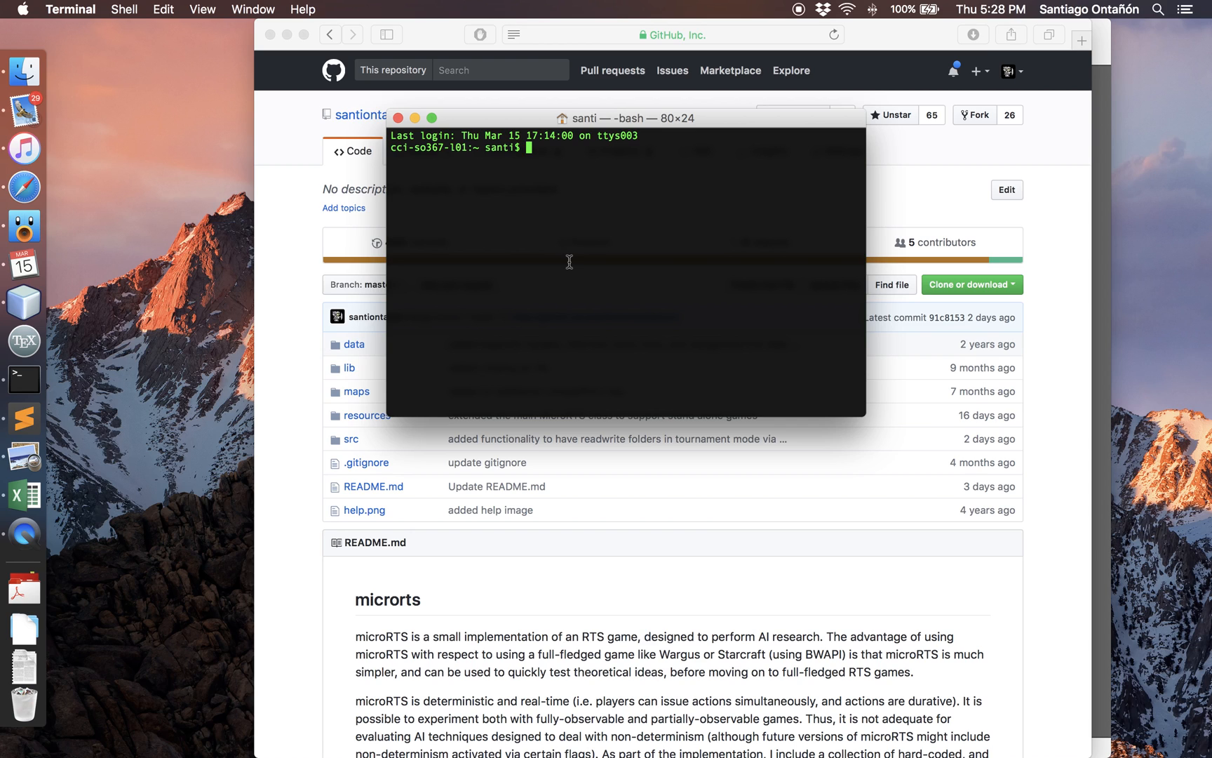
{"action": "type", "text": "cd"}
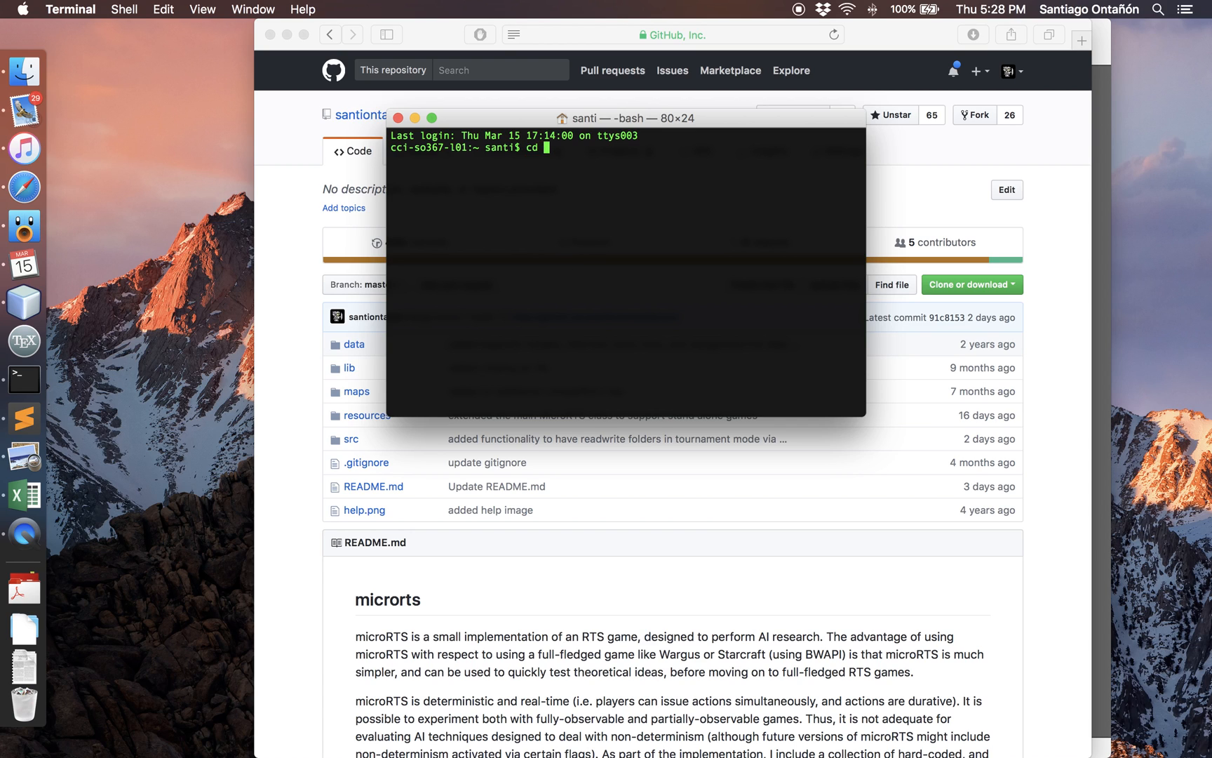
{"action": "type", "text": "my-research/"}
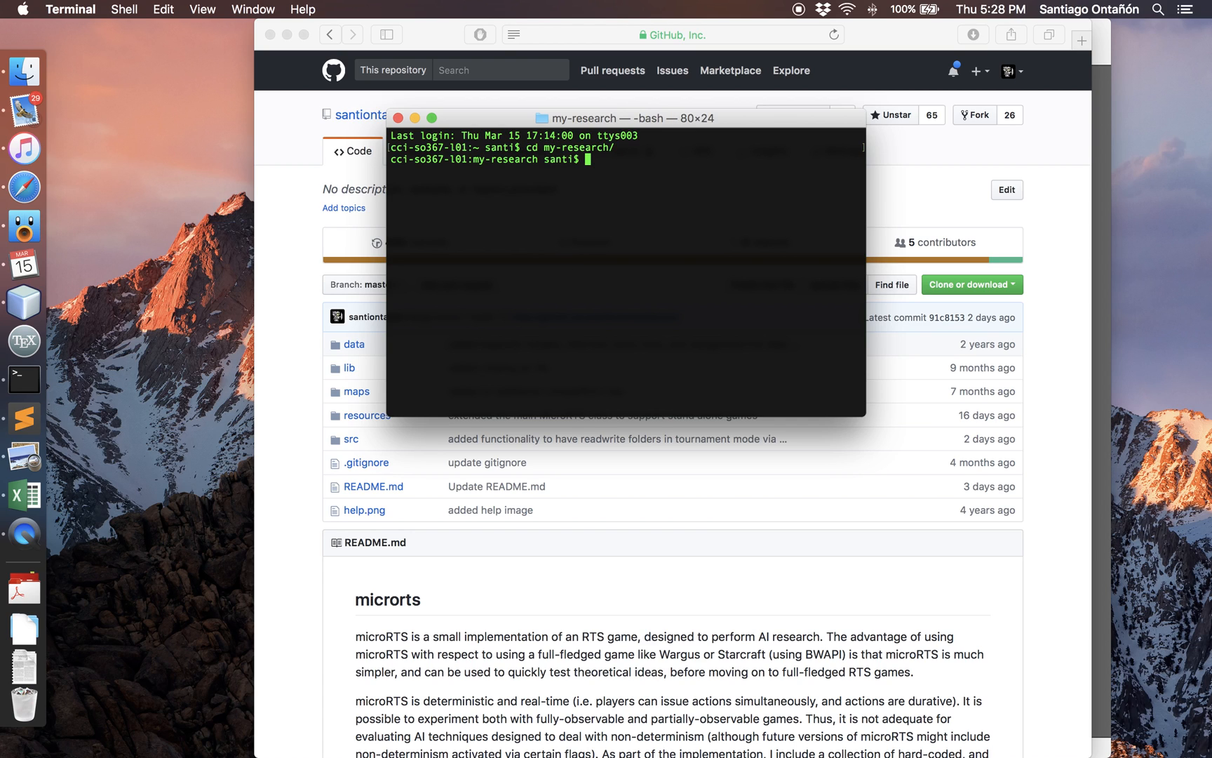
{"action": "type", "text": "git"}
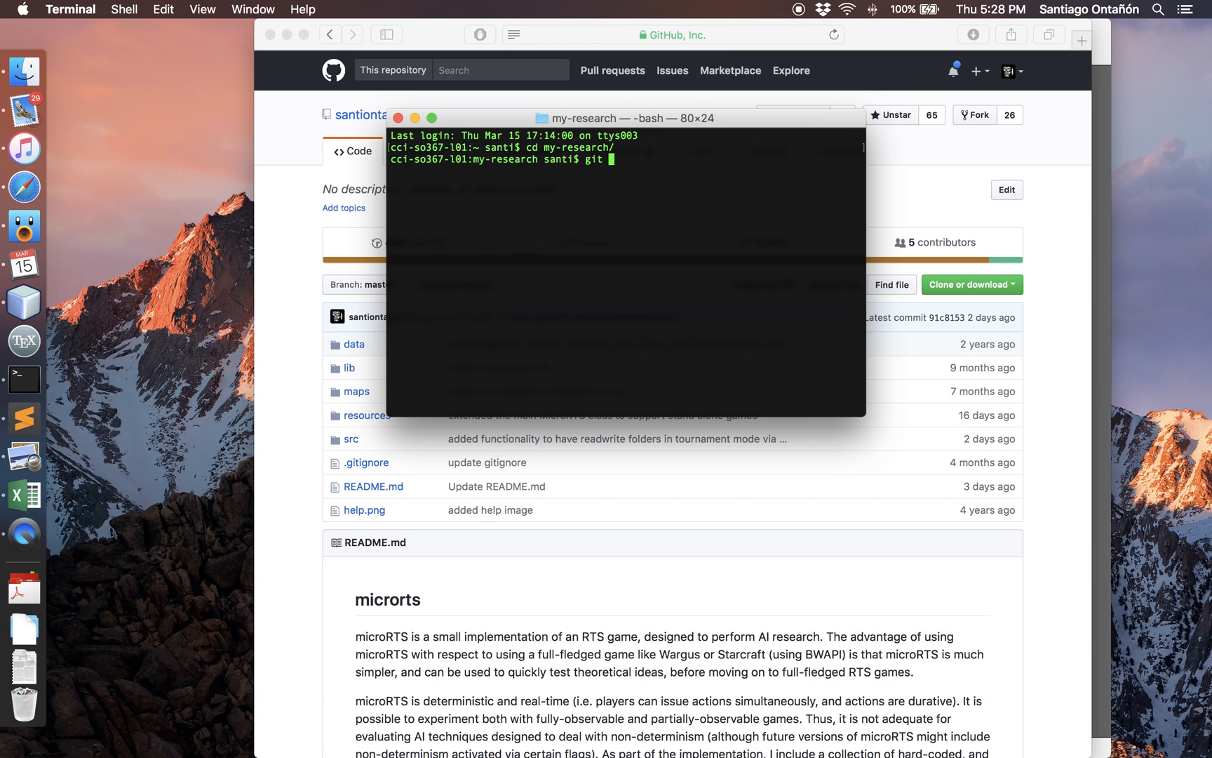
{"action": "type", "text": "clone"}
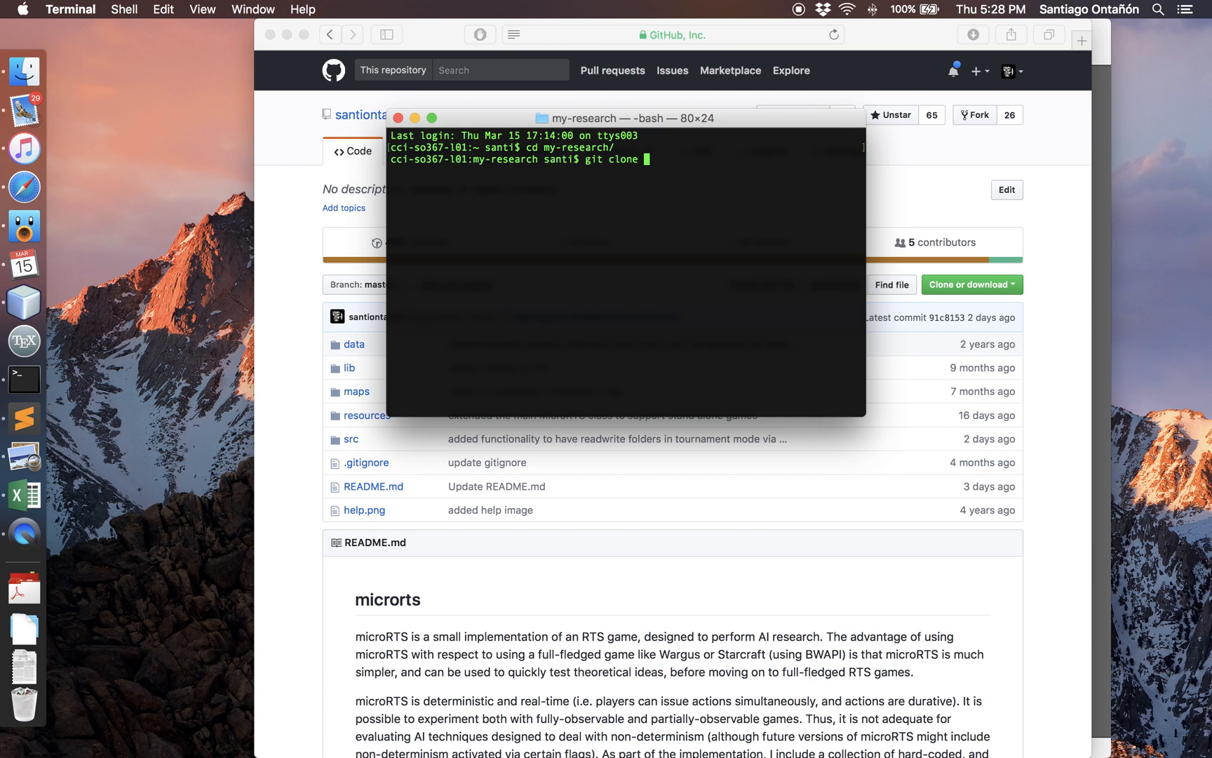
{"action": "type", "text": "https://github.com/santiontanon/microrts.git"}
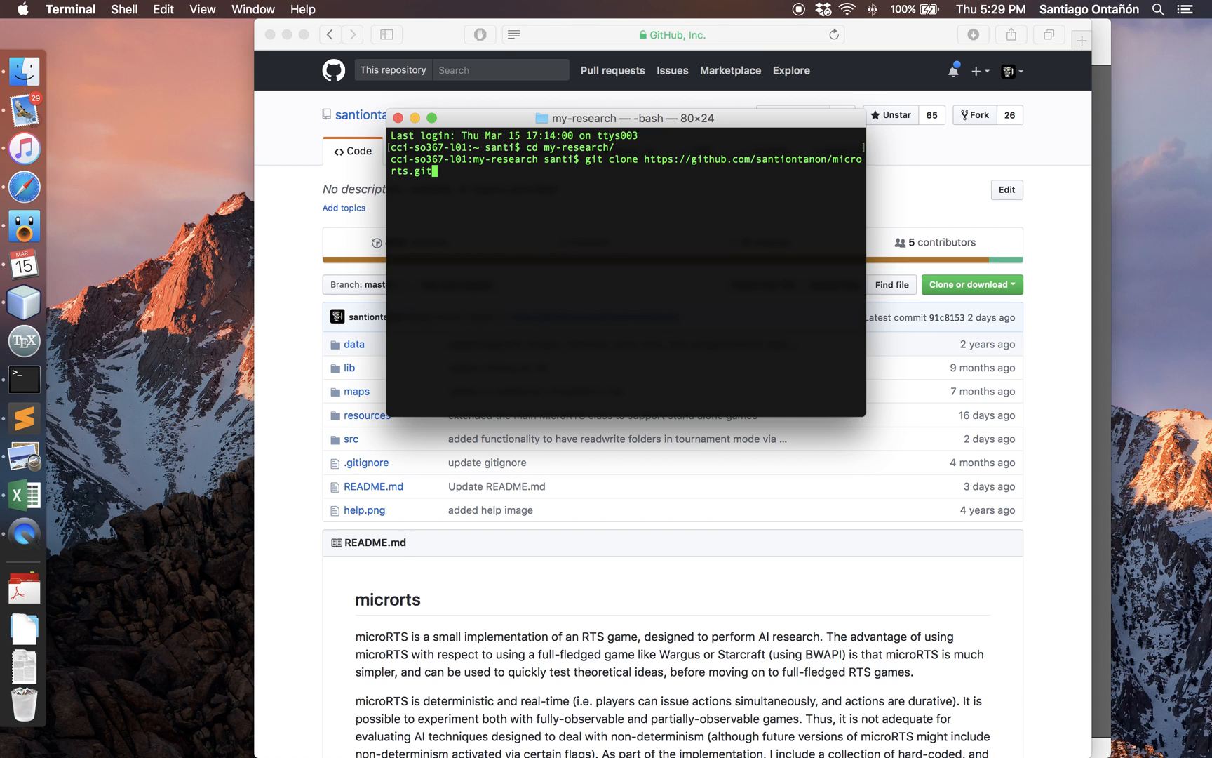
{"action": "key", "text": "Return"}
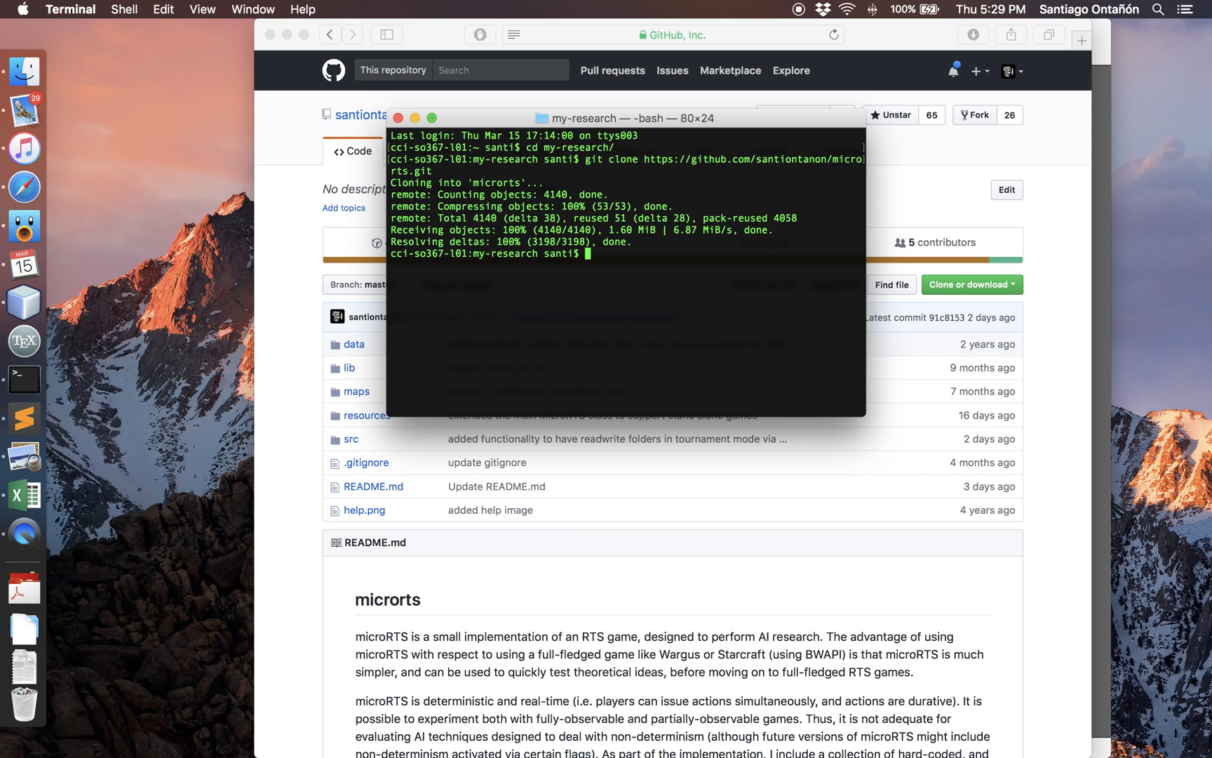
{"action": "mouse_move", "coordinate": [421, 383]}
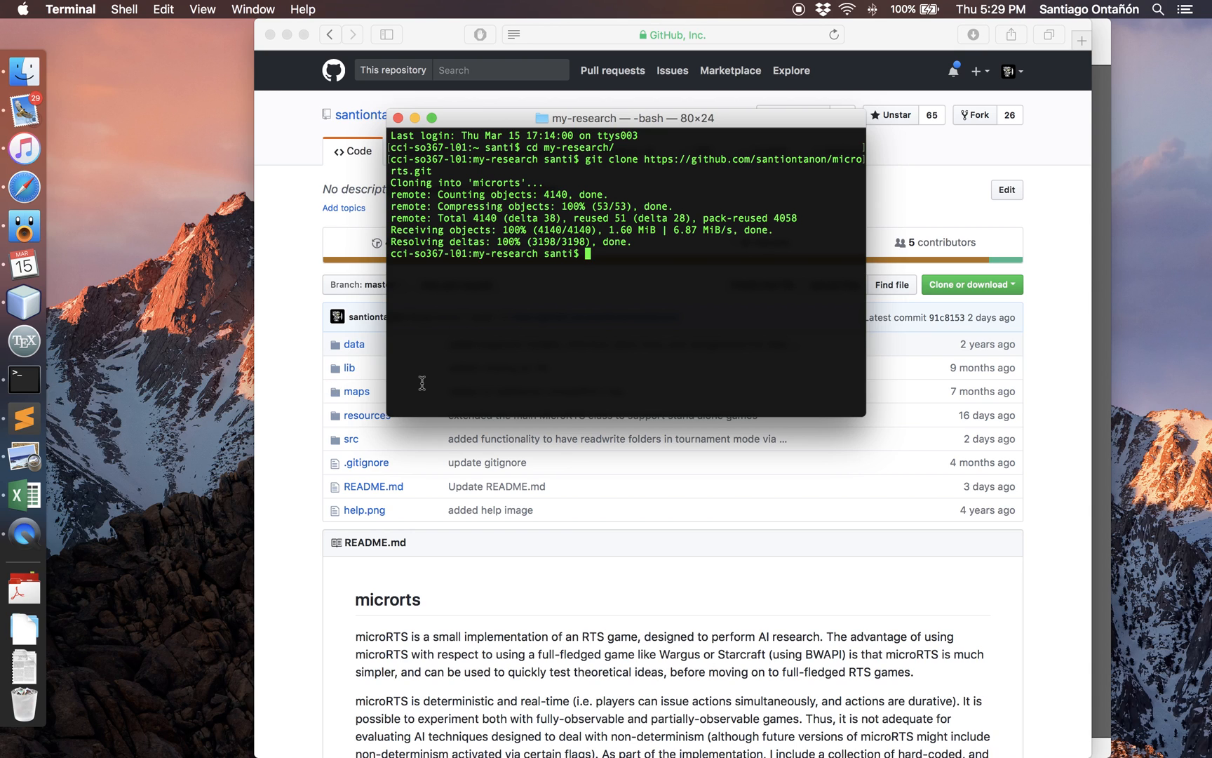
Create a Java Application project named microRTS with no main class.
{"action": "left_click", "coordinate": [23, 301]}
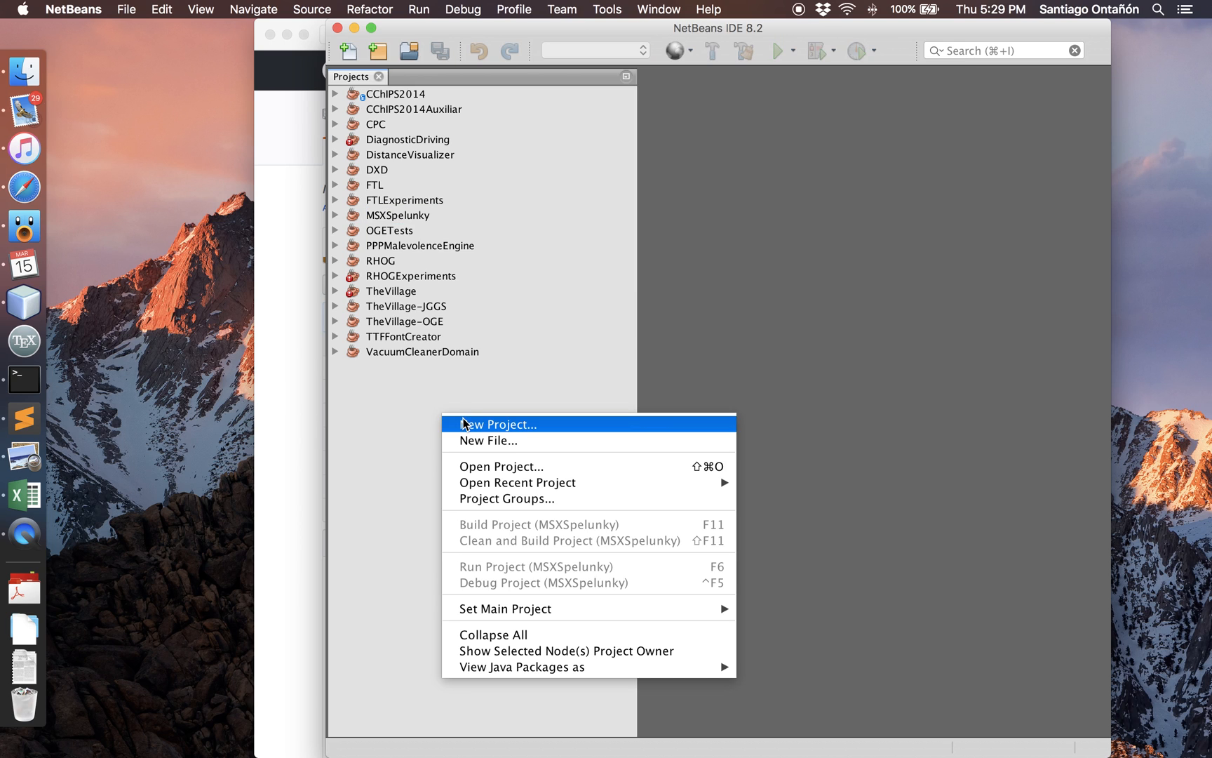
{"action": "left_click", "coordinate": [501, 424]}
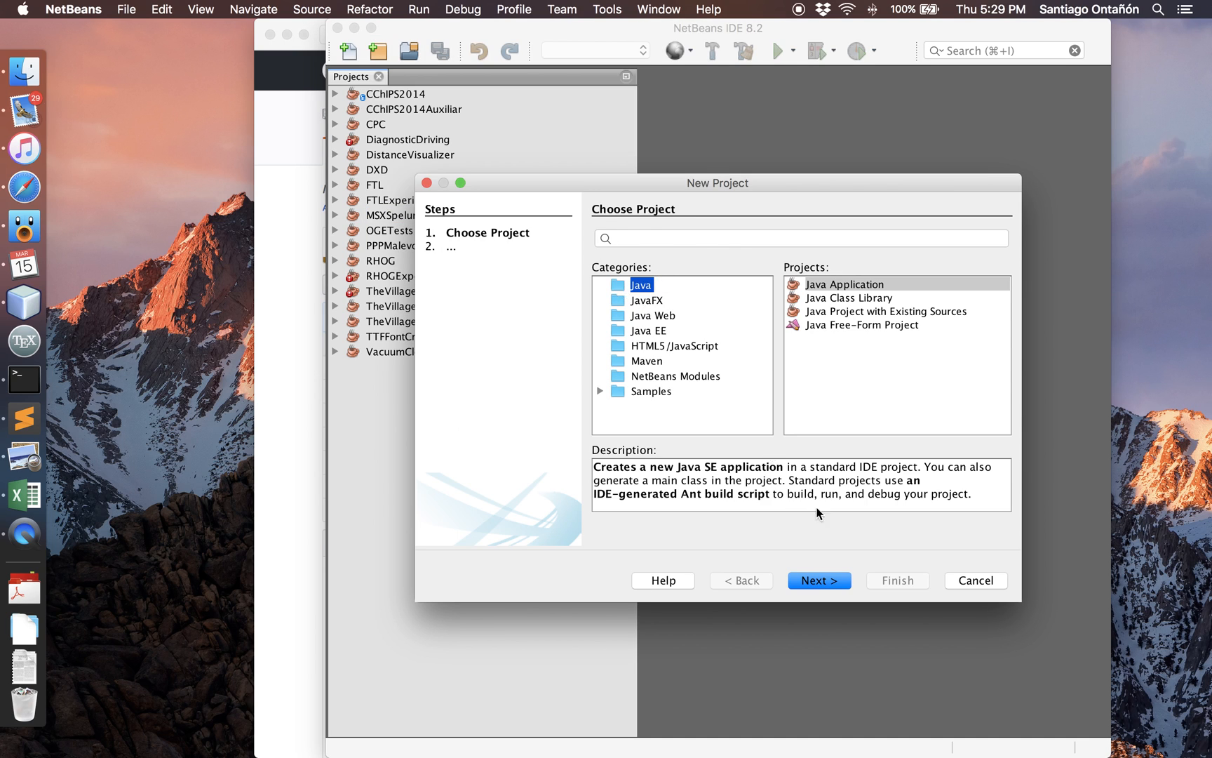
{"action": "left_click", "coordinate": [817, 579]}
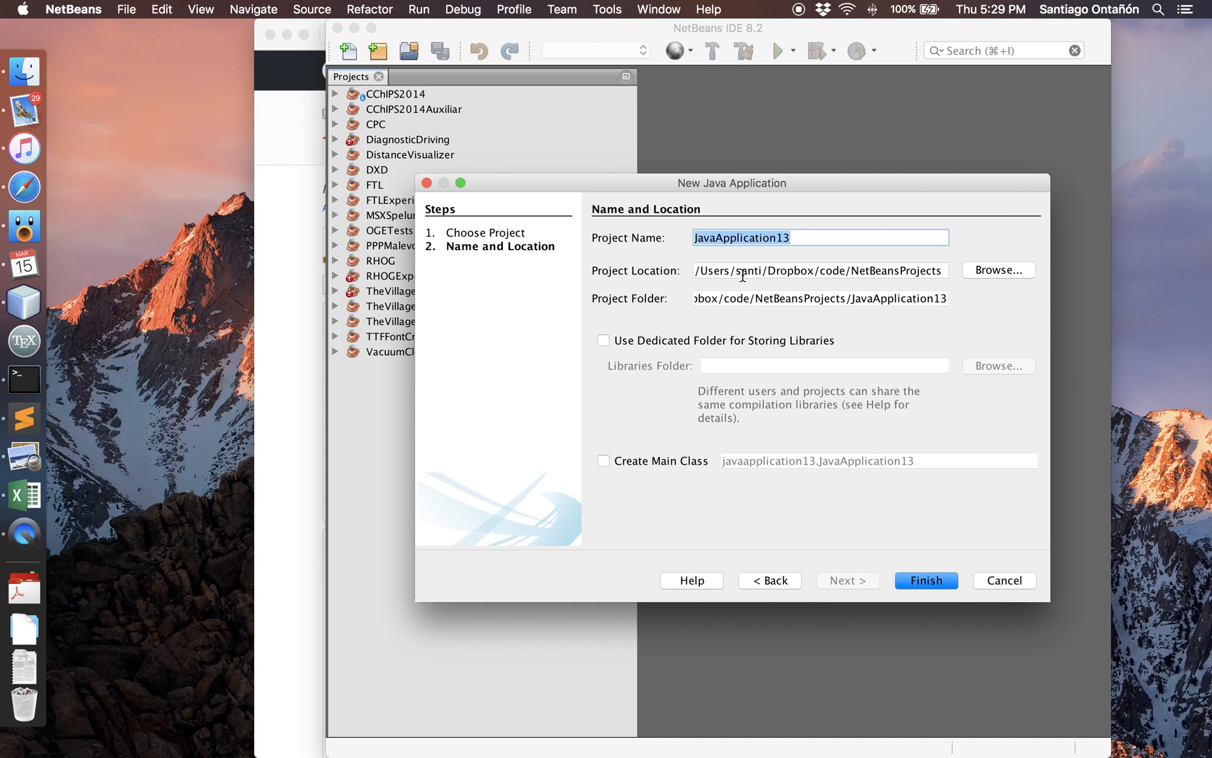
{"action": "type", "text": "microRTS"}
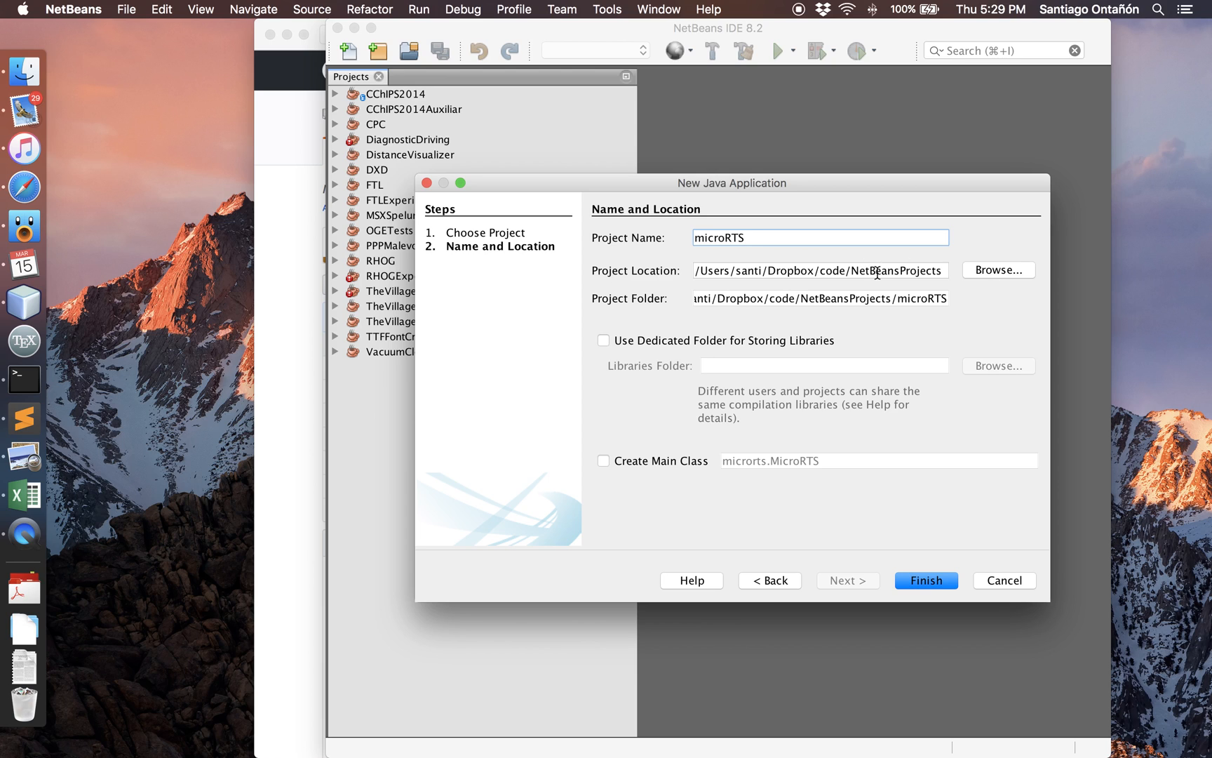
{"action": "mouse_move", "coordinate": [639, 407]}
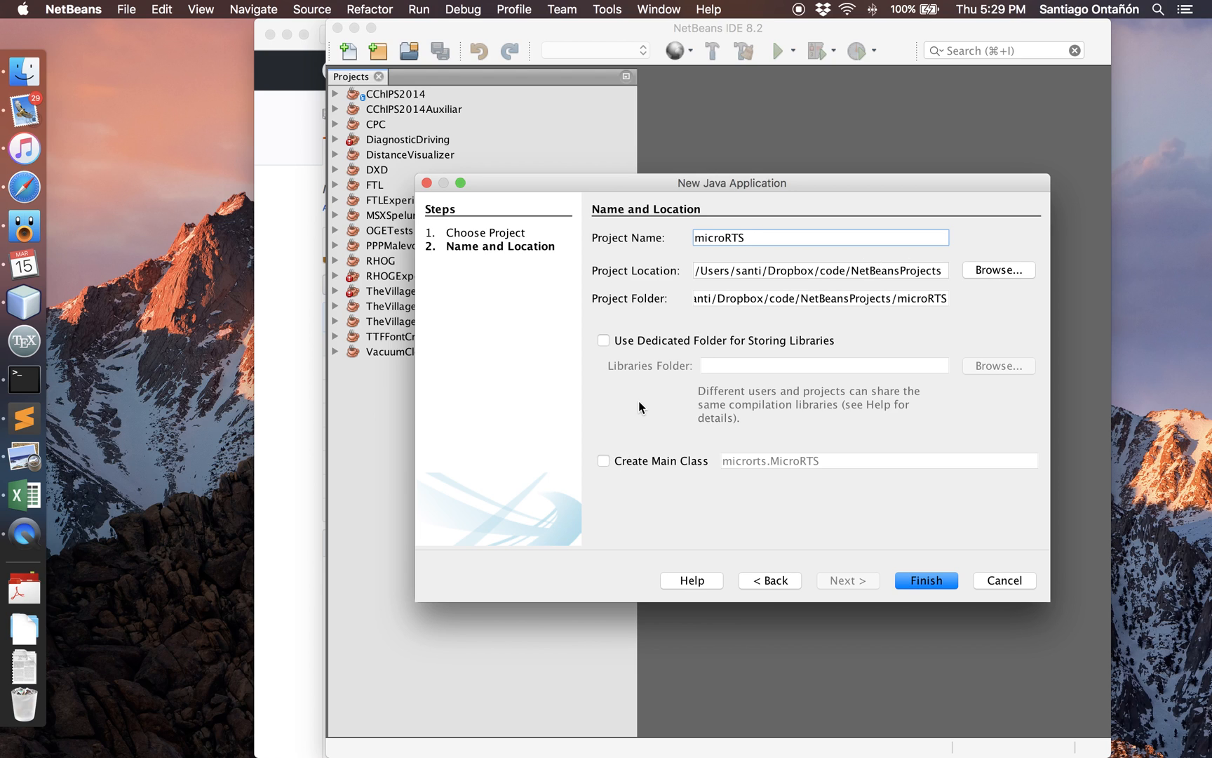
{"action": "left_click", "coordinate": [926, 580]}
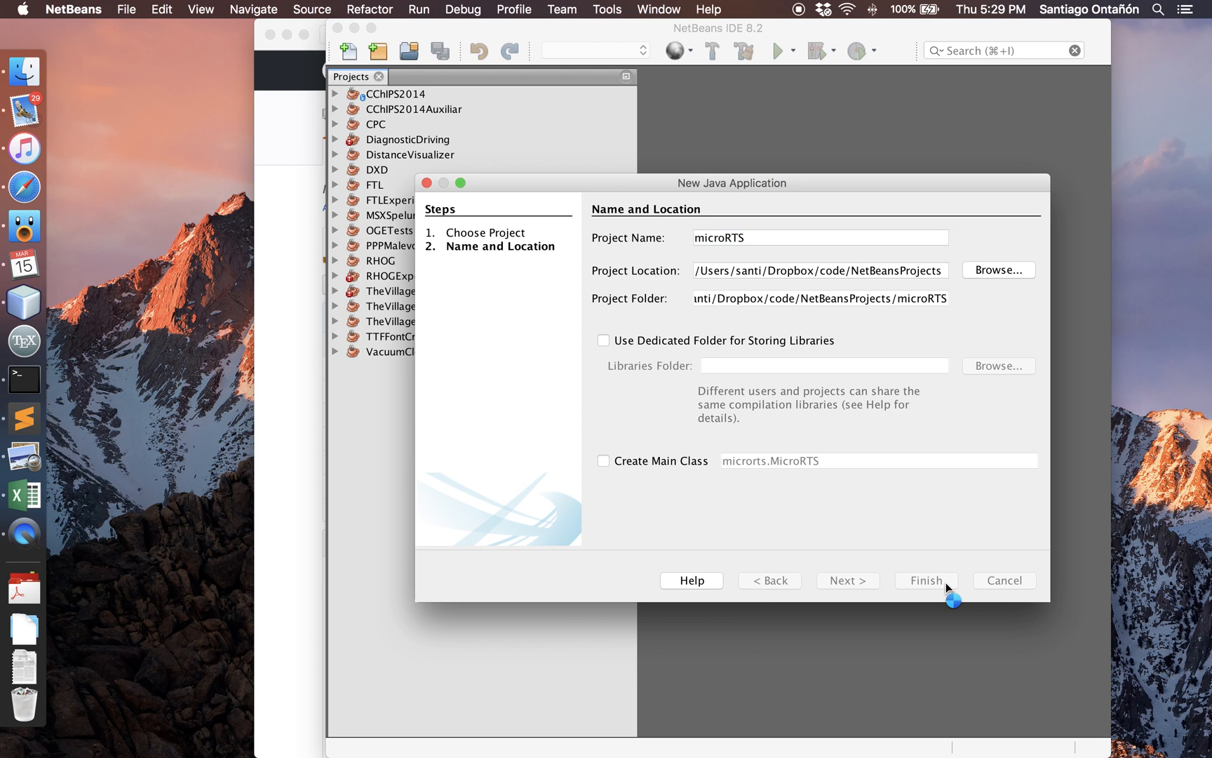
{"action": "left_click", "coordinate": [925, 579]}
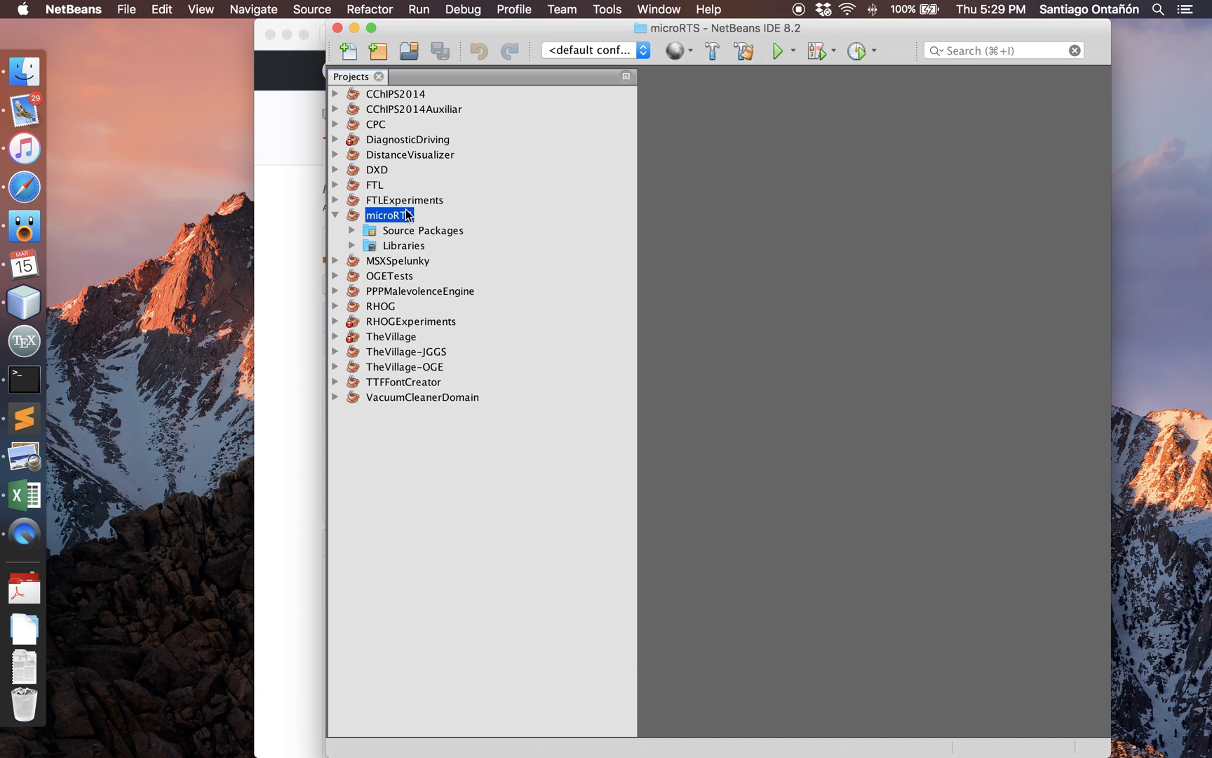
In the microRTS project properties, remove the default src source folder.
{"action": "right_click", "coordinate": [389, 215]}
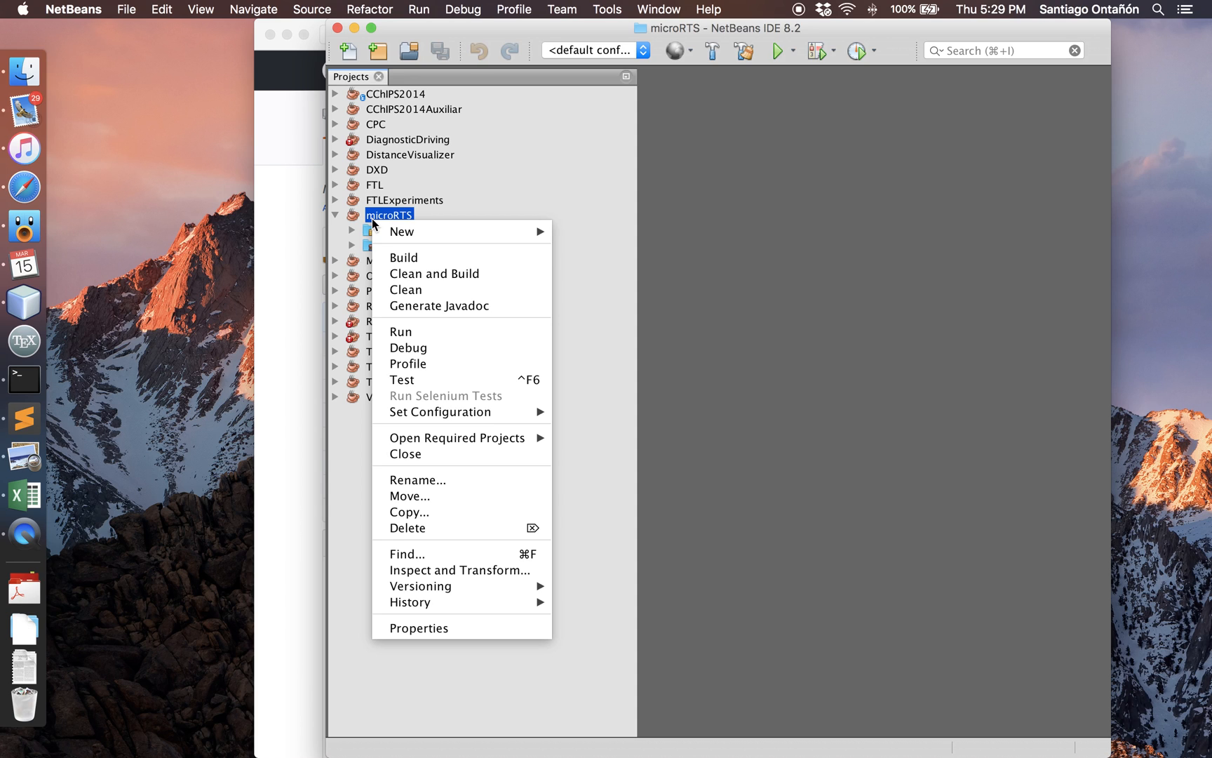
{"action": "mouse_move", "coordinate": [418, 627]}
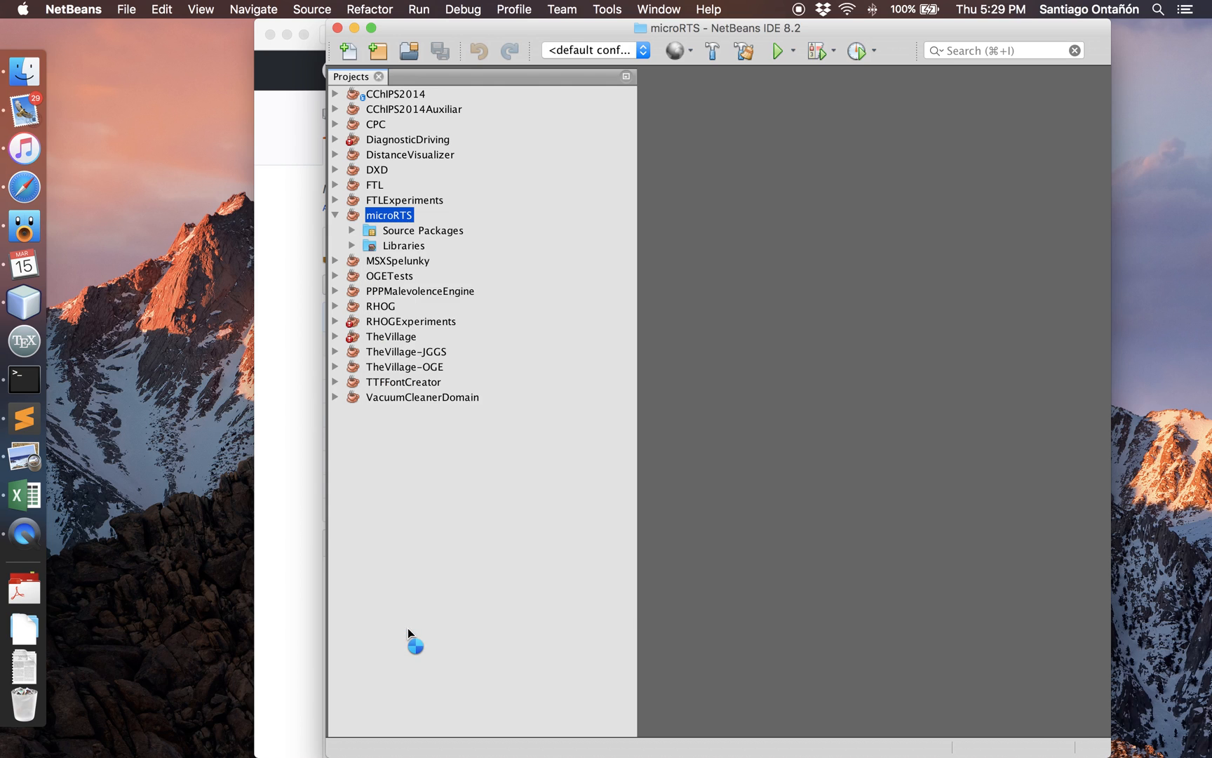
{"action": "left_click", "coordinate": [389, 215]}
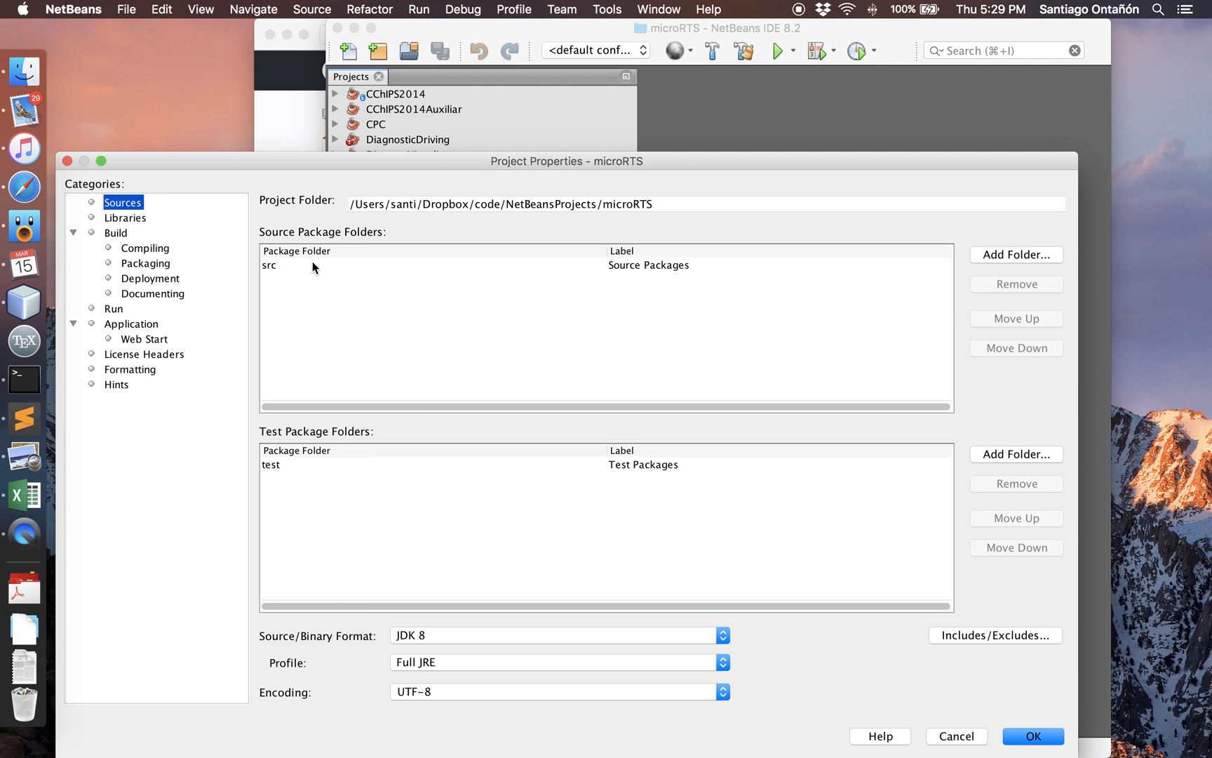
{"action": "left_click", "coordinate": [348, 264]}
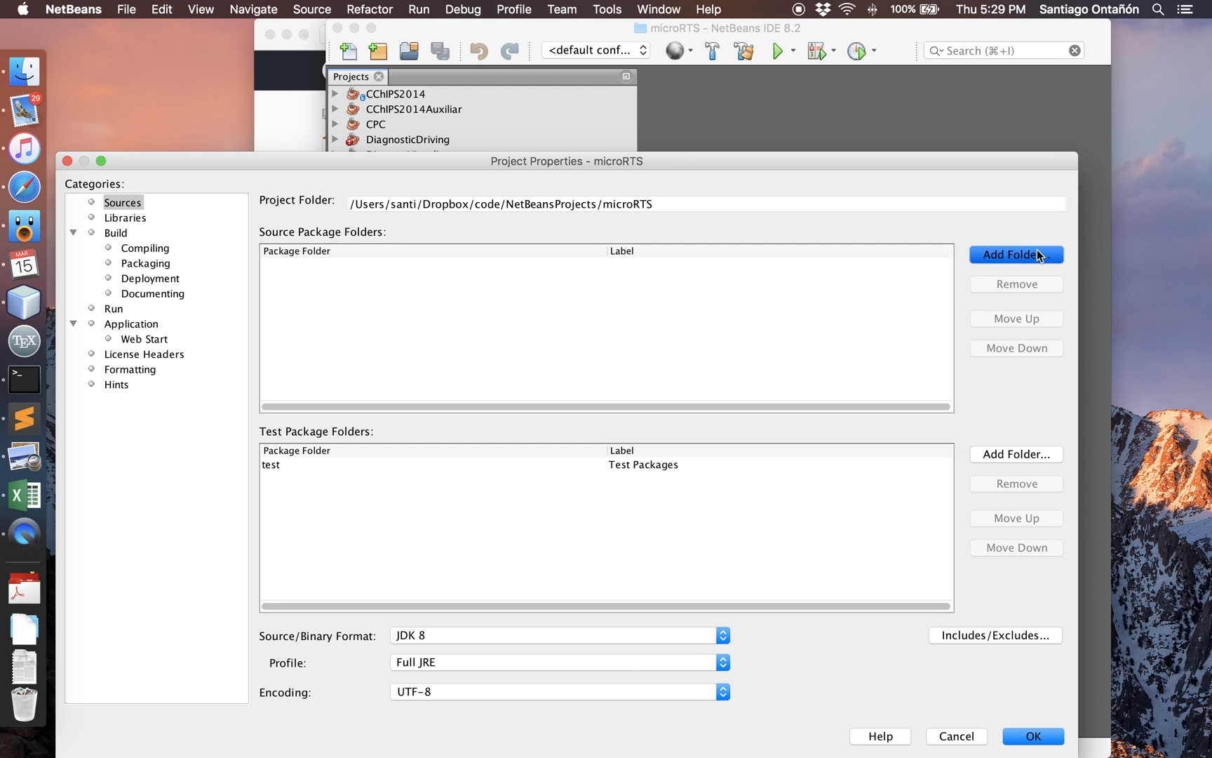
Add my-research/microrts/src as the project's source package folder.
{"action": "left_click", "coordinate": [1016, 254]}
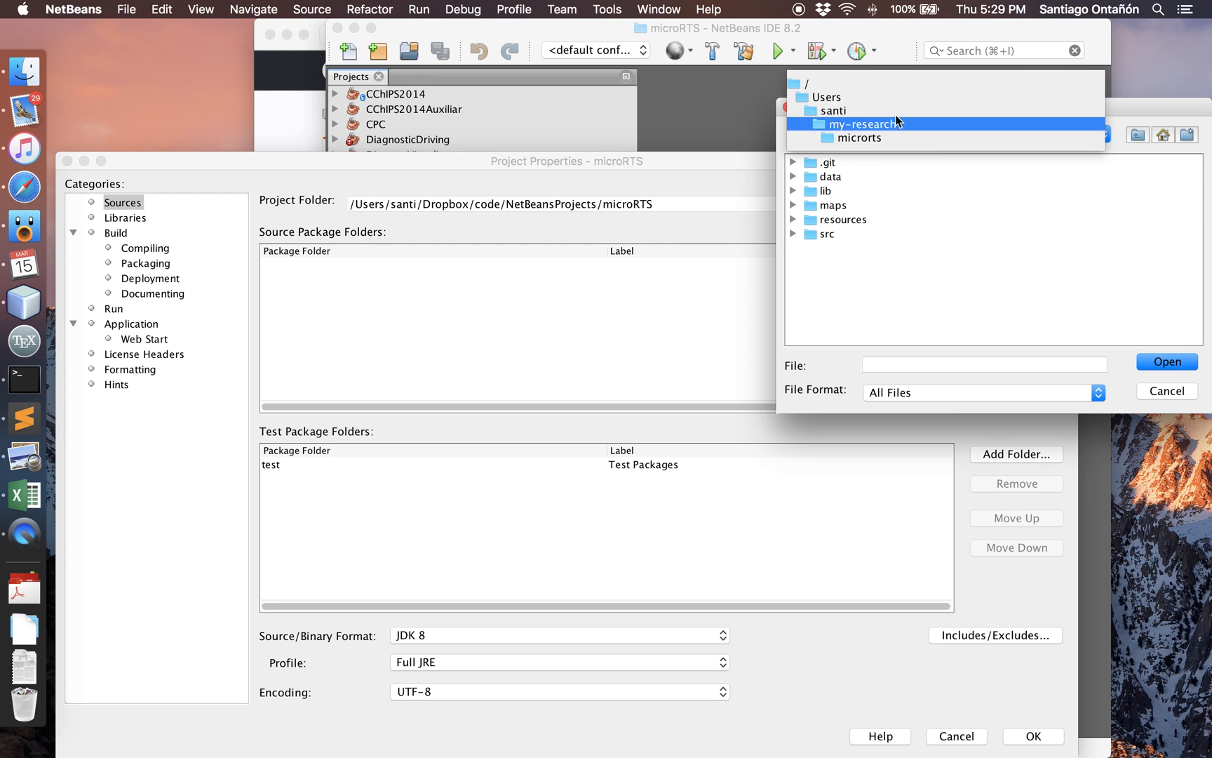
{"action": "left_click", "coordinate": [832, 111]}
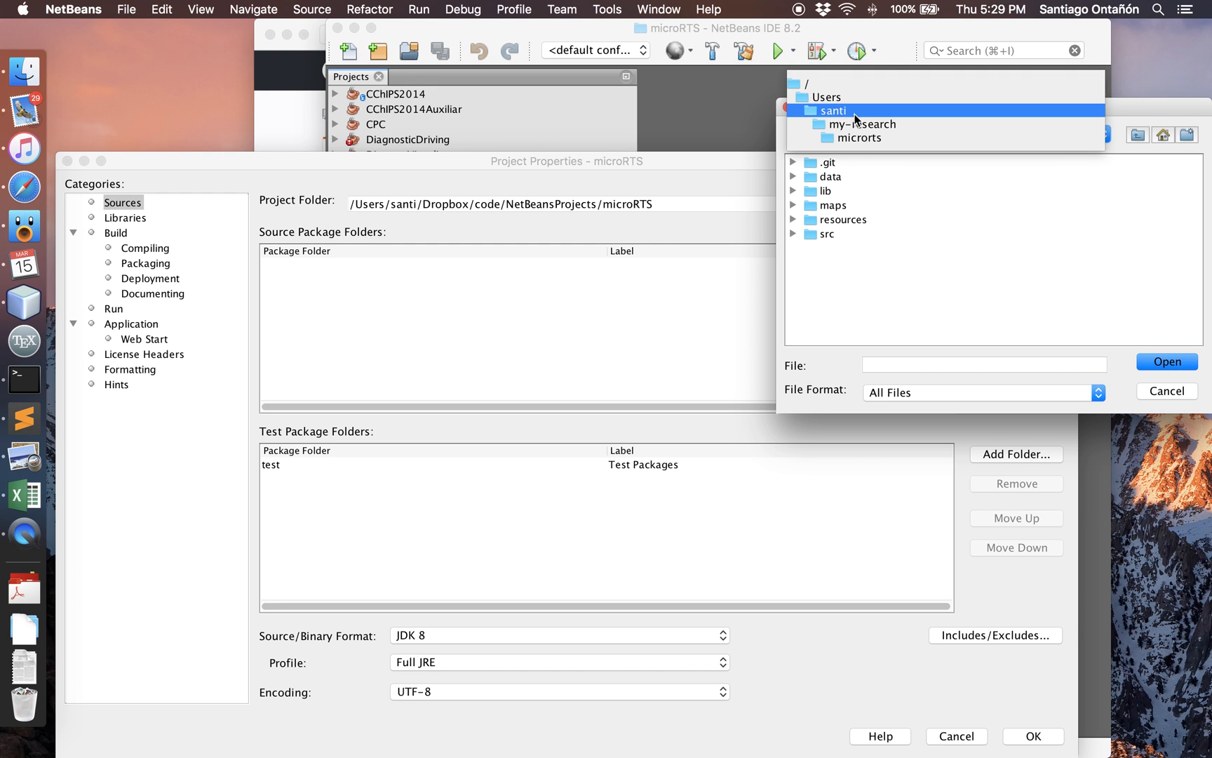
{"action": "left_click", "coordinate": [828, 233]}
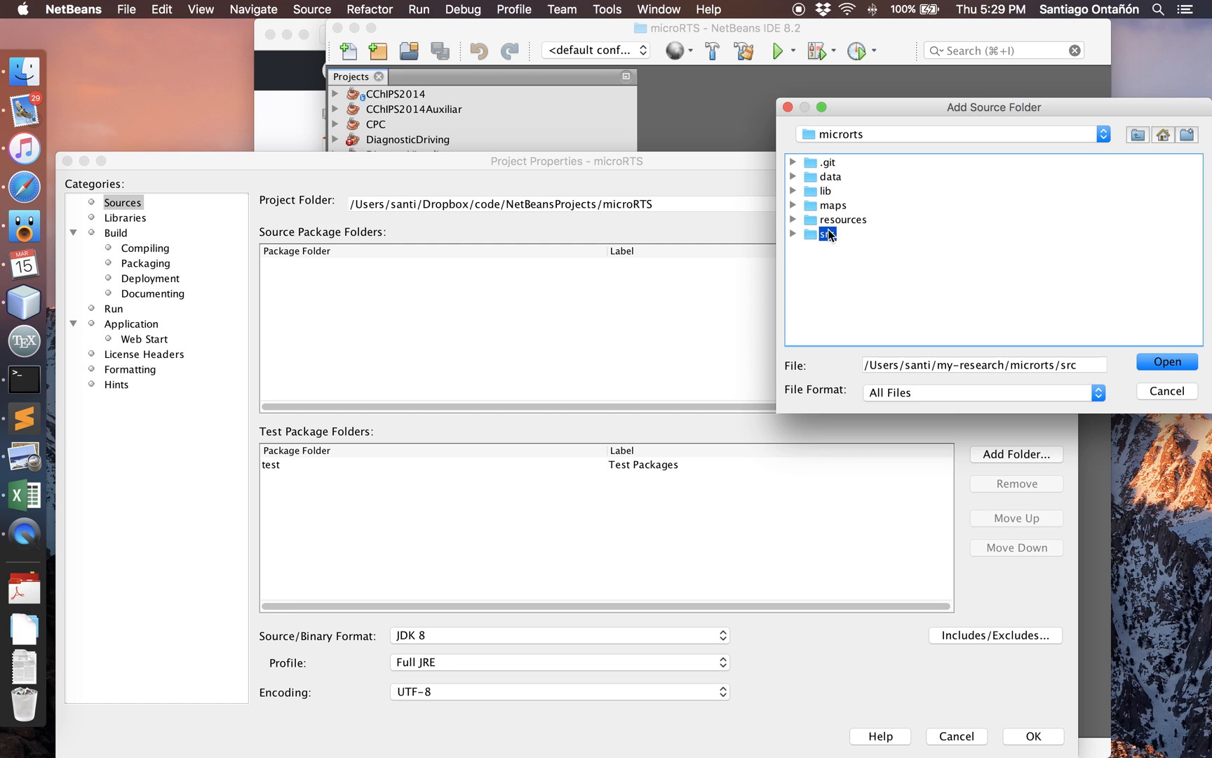
{"action": "left_click", "coordinate": [1166, 361]}
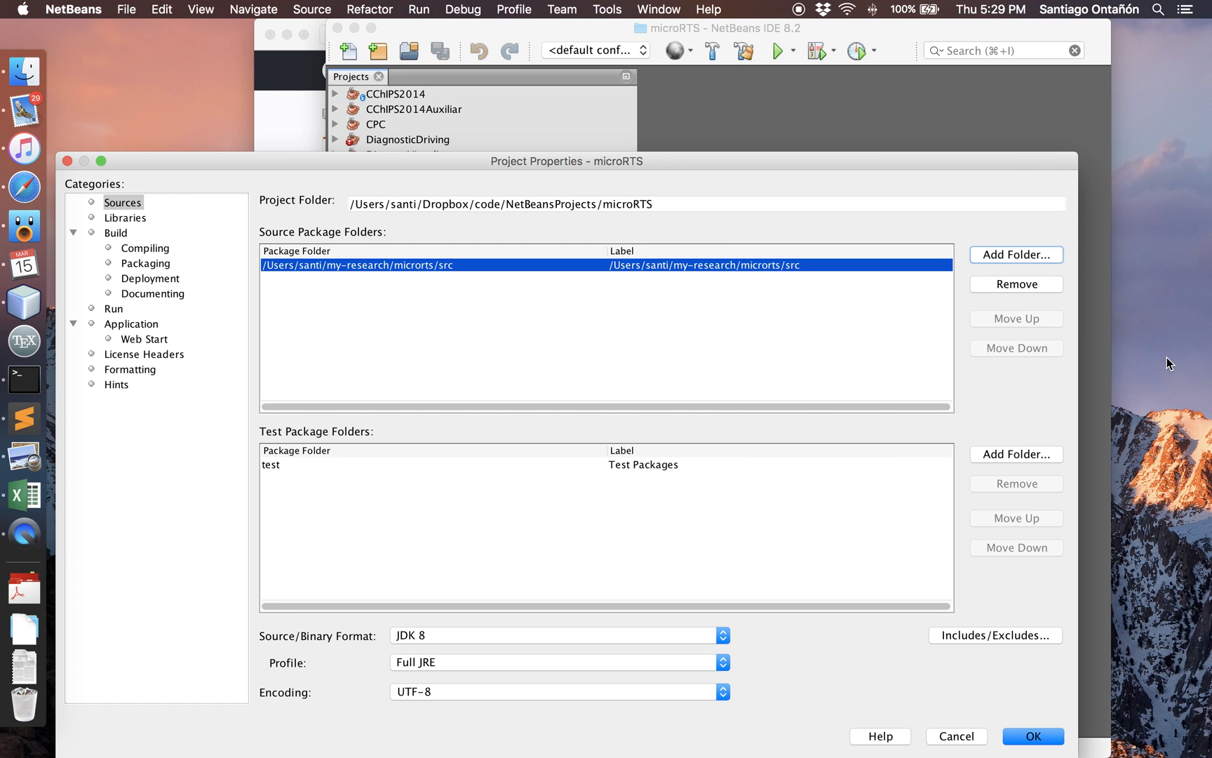
{"action": "mouse_move", "coordinate": [411, 294]}
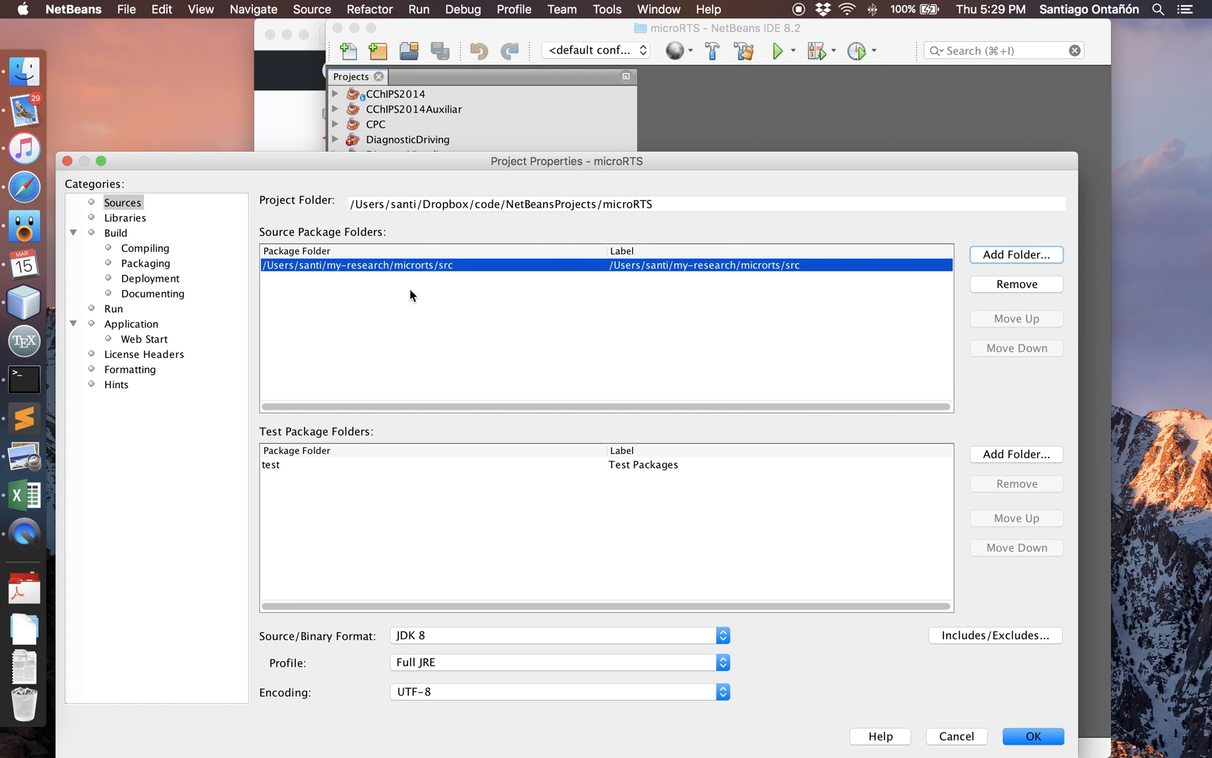
{"action": "mouse_move", "coordinate": [114, 228]}
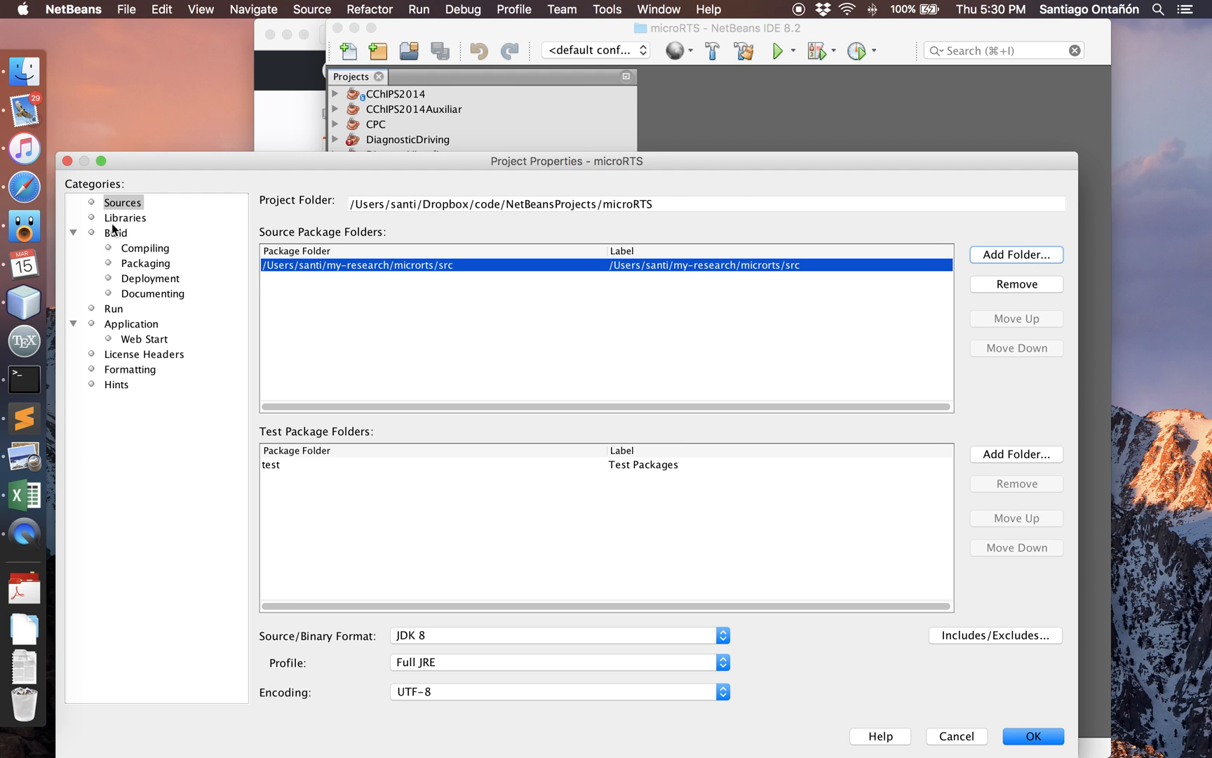
Under Libraries, add the microrts/lib folder as a JAR/folder library and confirm the properties.
{"action": "left_click", "coordinate": [125, 218]}
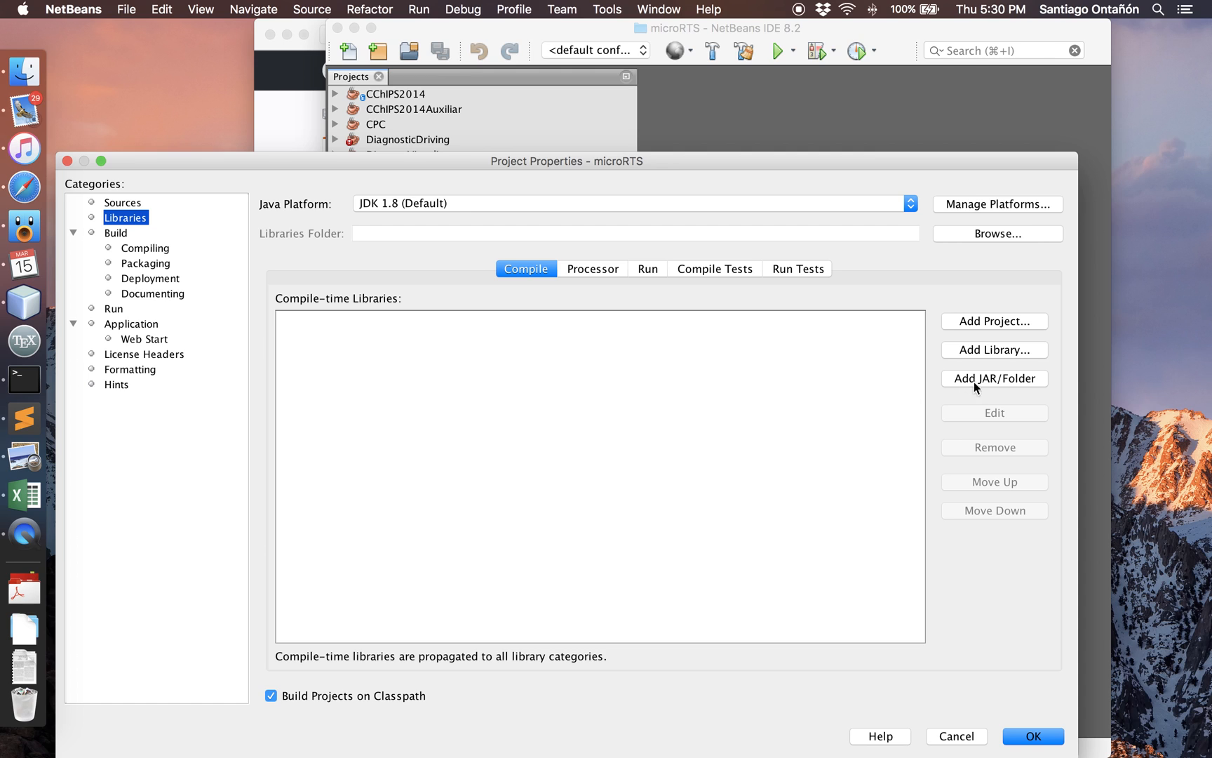
{"action": "left_click", "coordinate": [994, 377]}
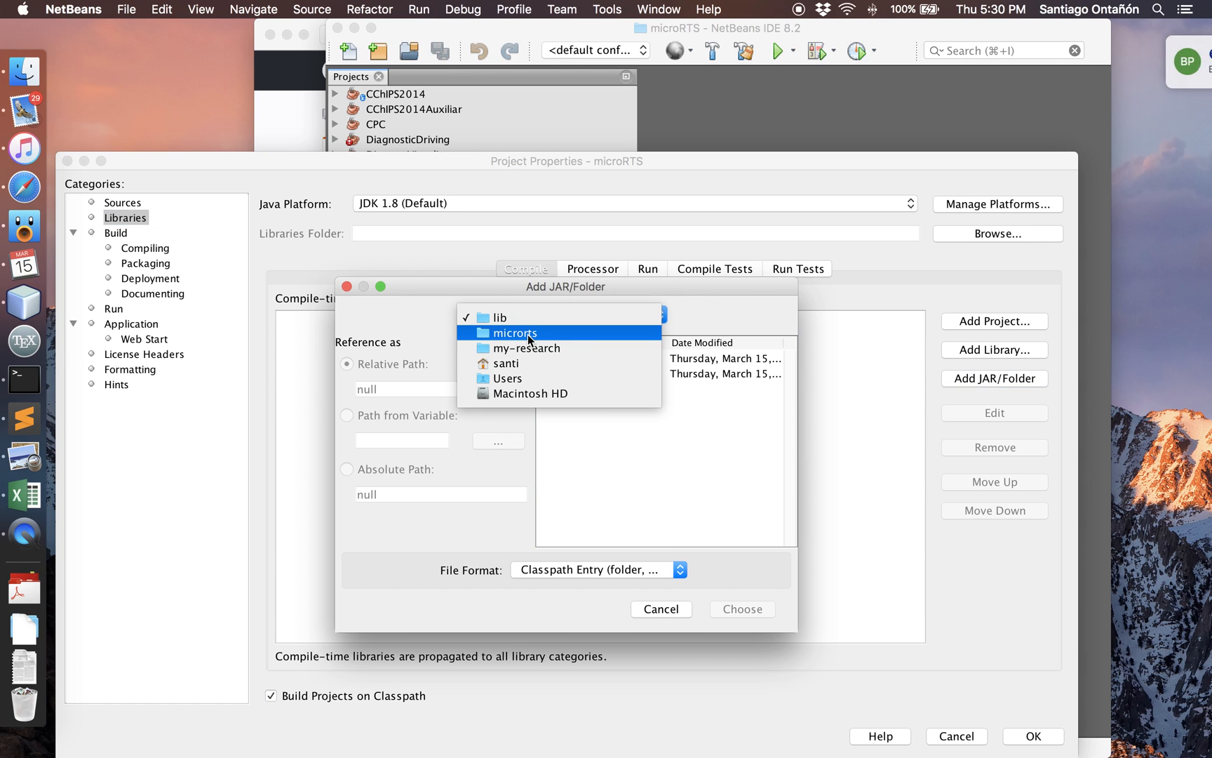
{"action": "left_click", "coordinate": [517, 333]}
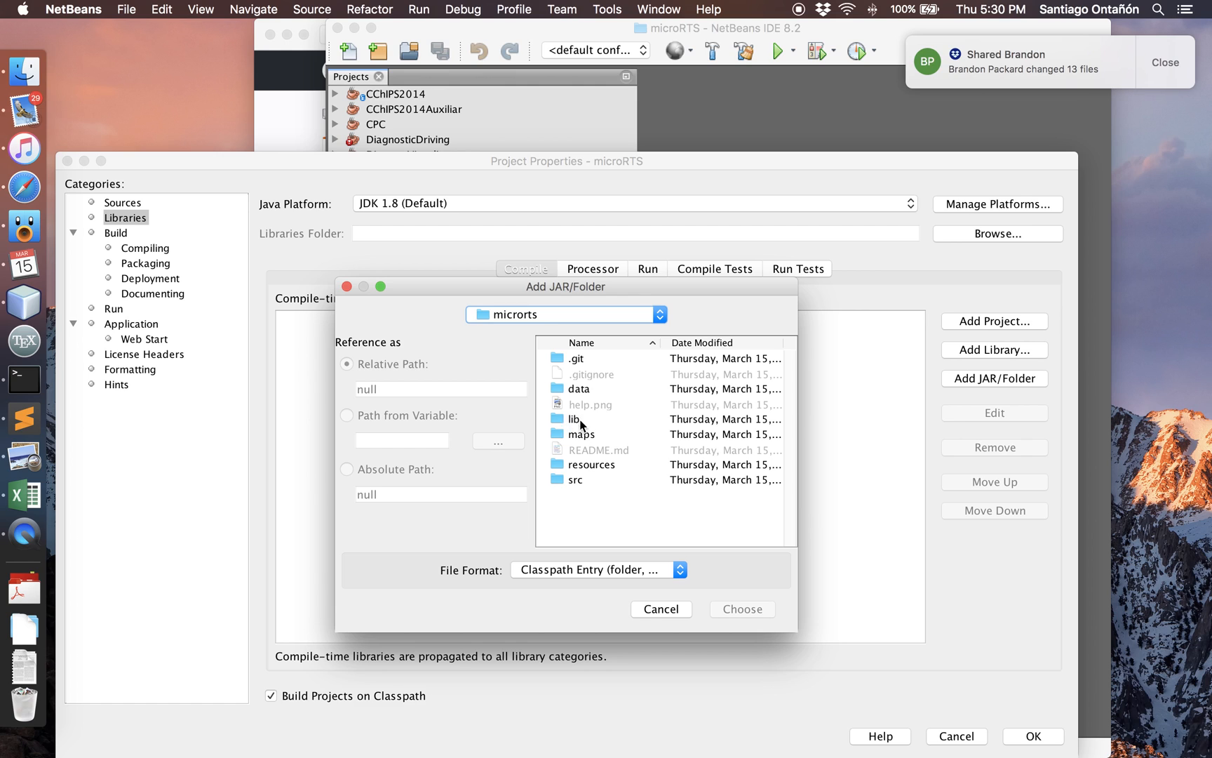
{"action": "double_click", "coordinate": [573, 418]}
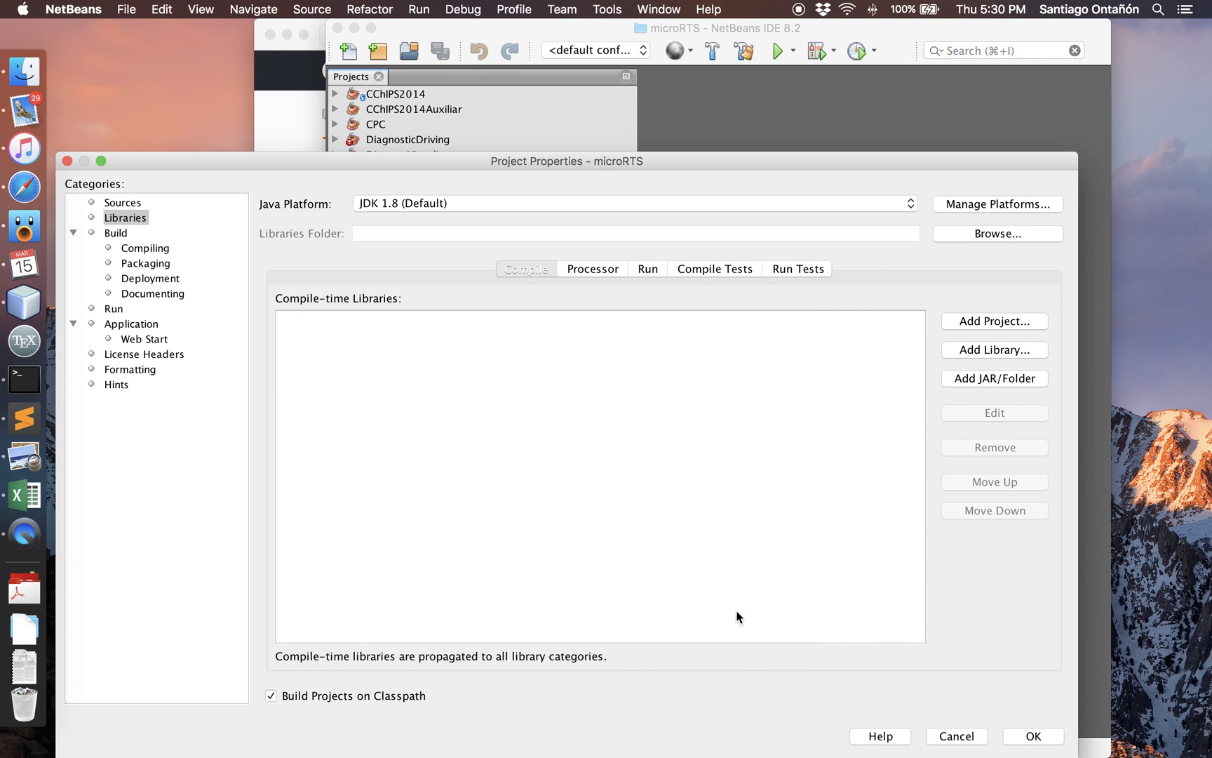
{"action": "left_click", "coordinate": [1033, 735]}
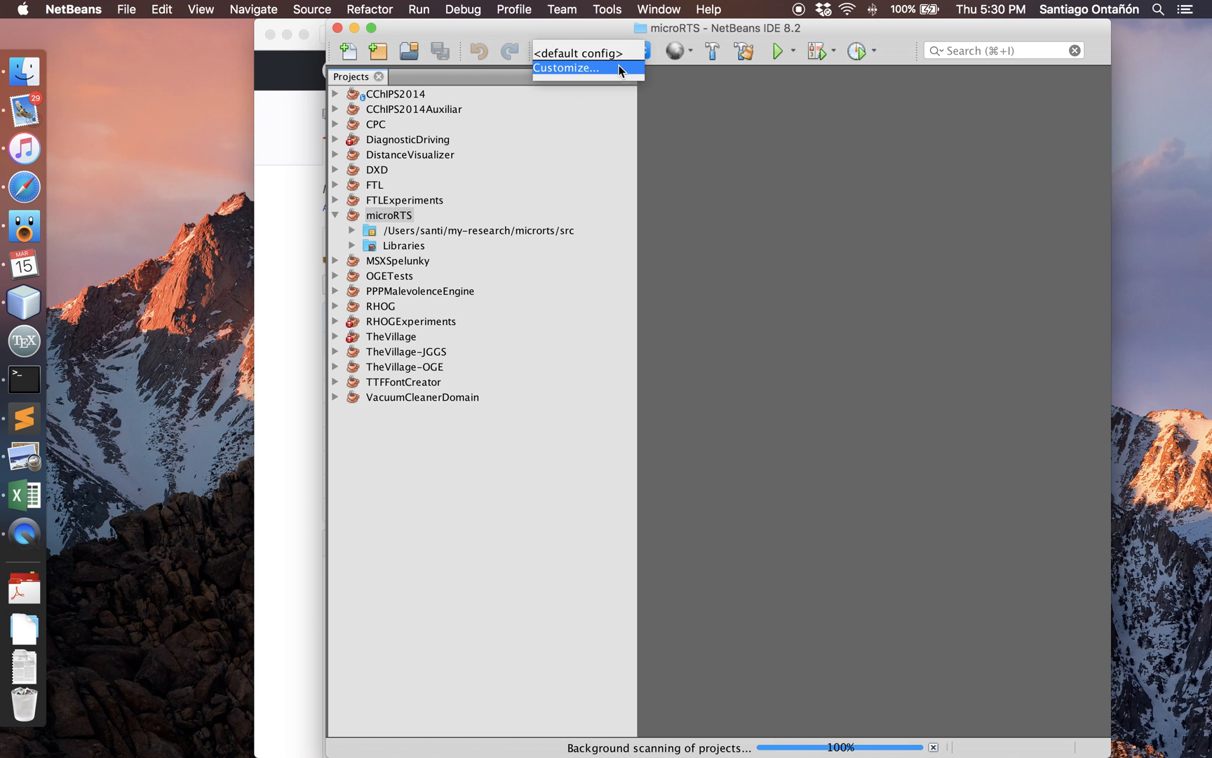
Set the run configuration's working directory to my-research/microrts and confirm.
{"action": "left_click", "coordinate": [566, 68]}
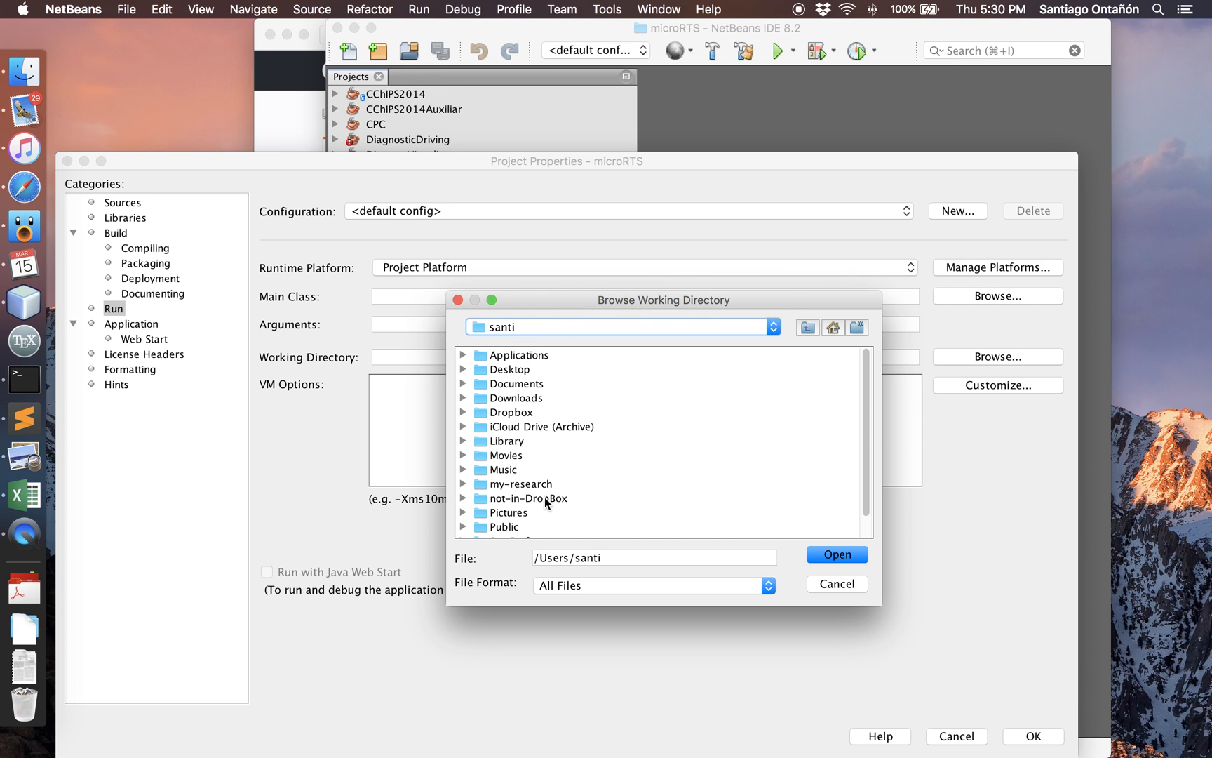
{"action": "double_click", "coordinate": [522, 482]}
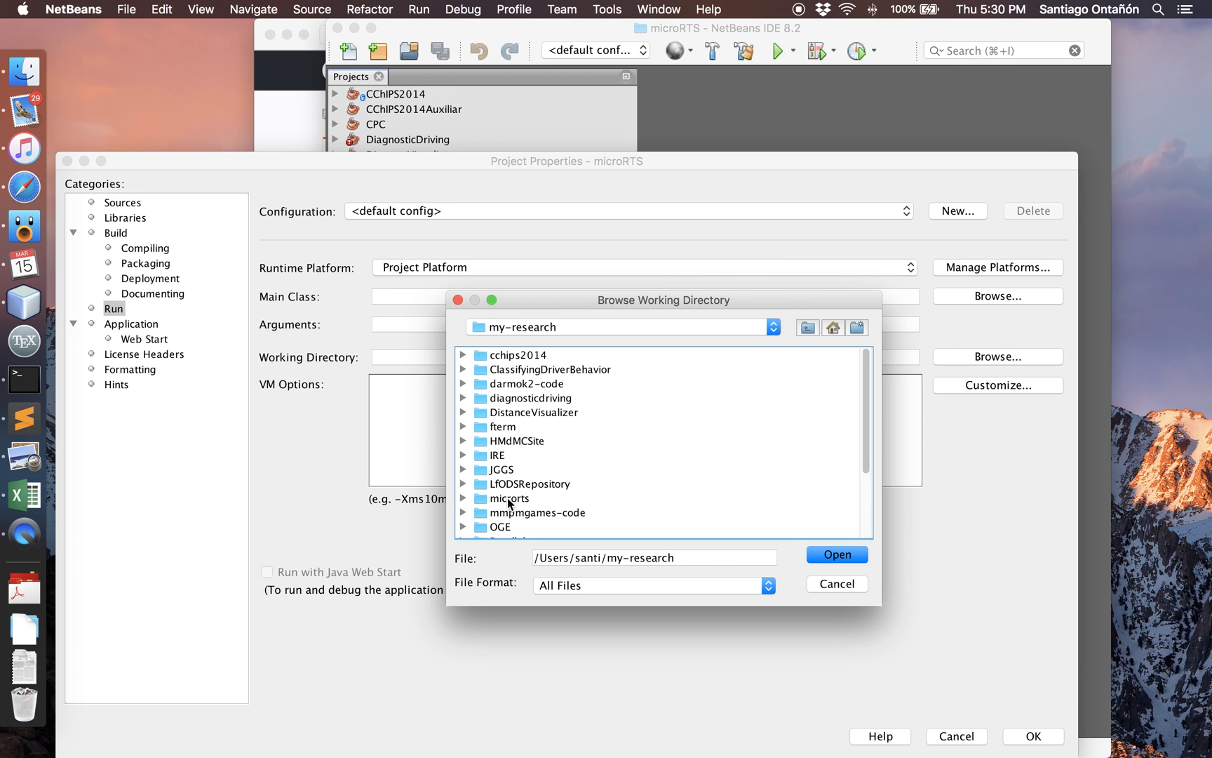
{"action": "left_click", "coordinate": [836, 554]}
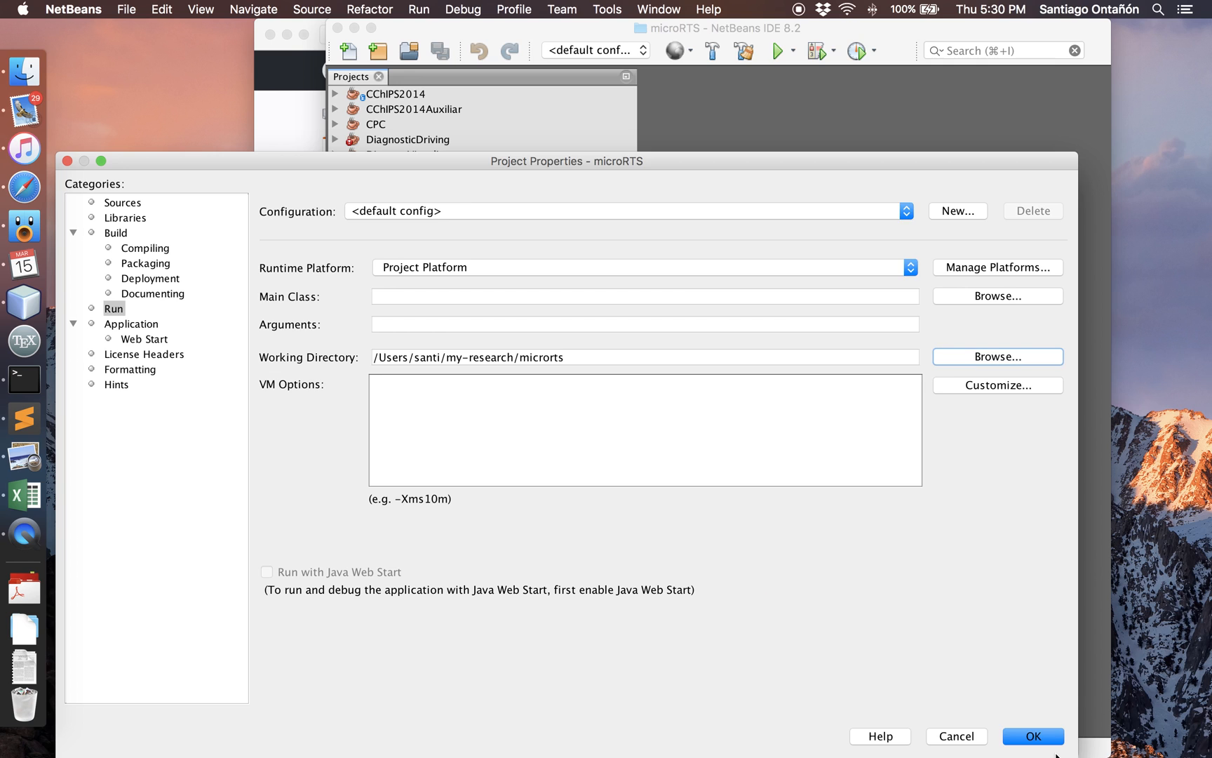
{"action": "left_click", "coordinate": [1031, 735]}
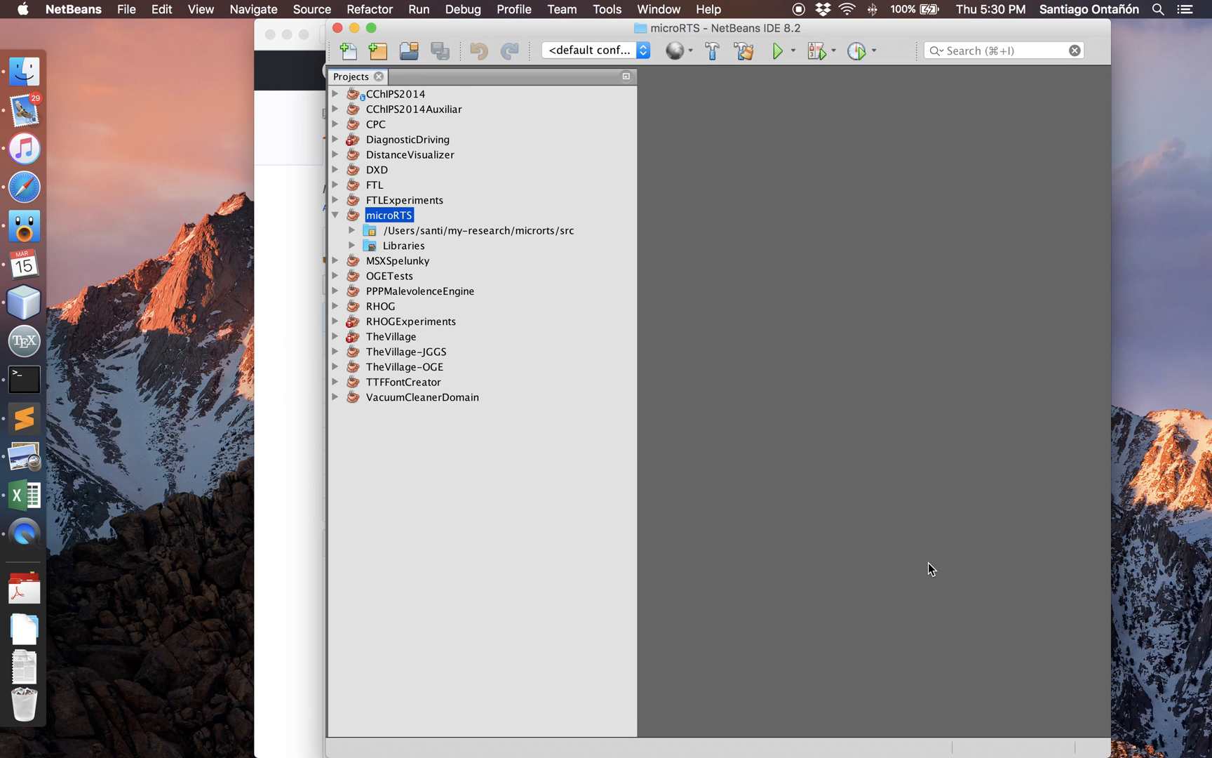
{"action": "mouse_move", "coordinate": [353, 231]}
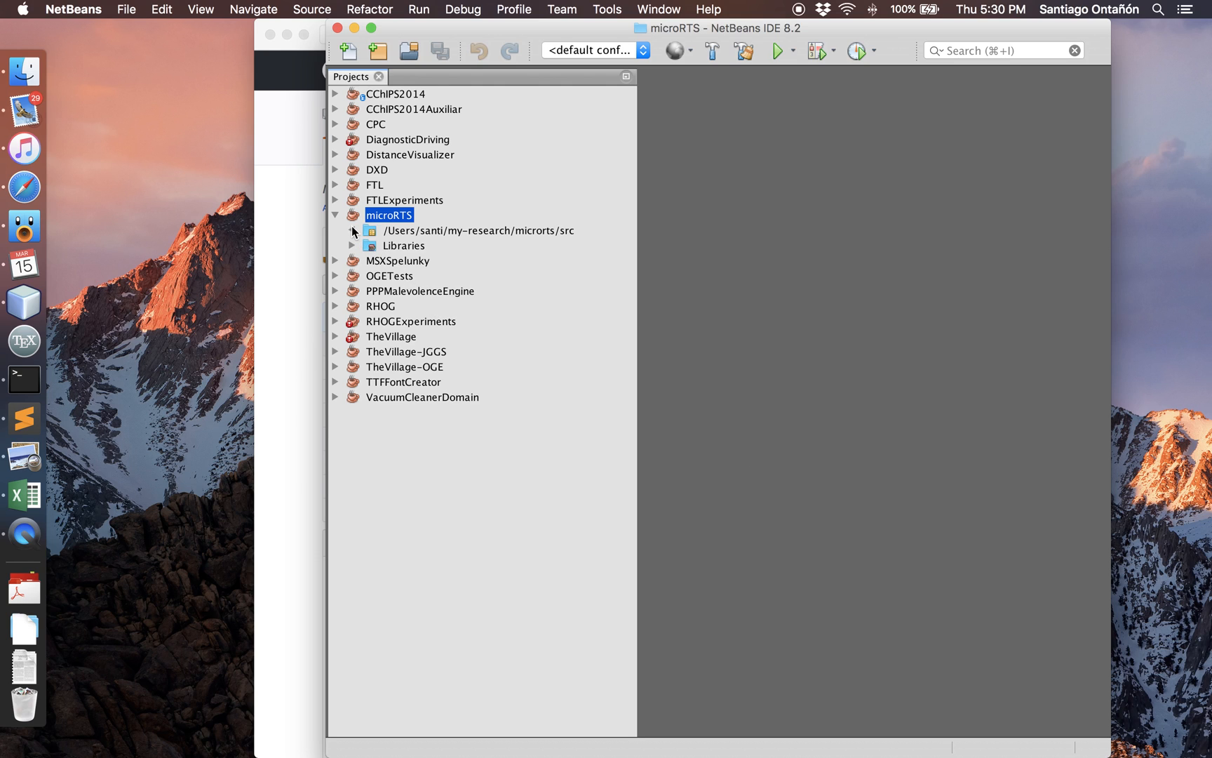
Expand src > gui > frontend and select FrontEnd.java.
{"action": "left_click", "coordinate": [353, 230]}
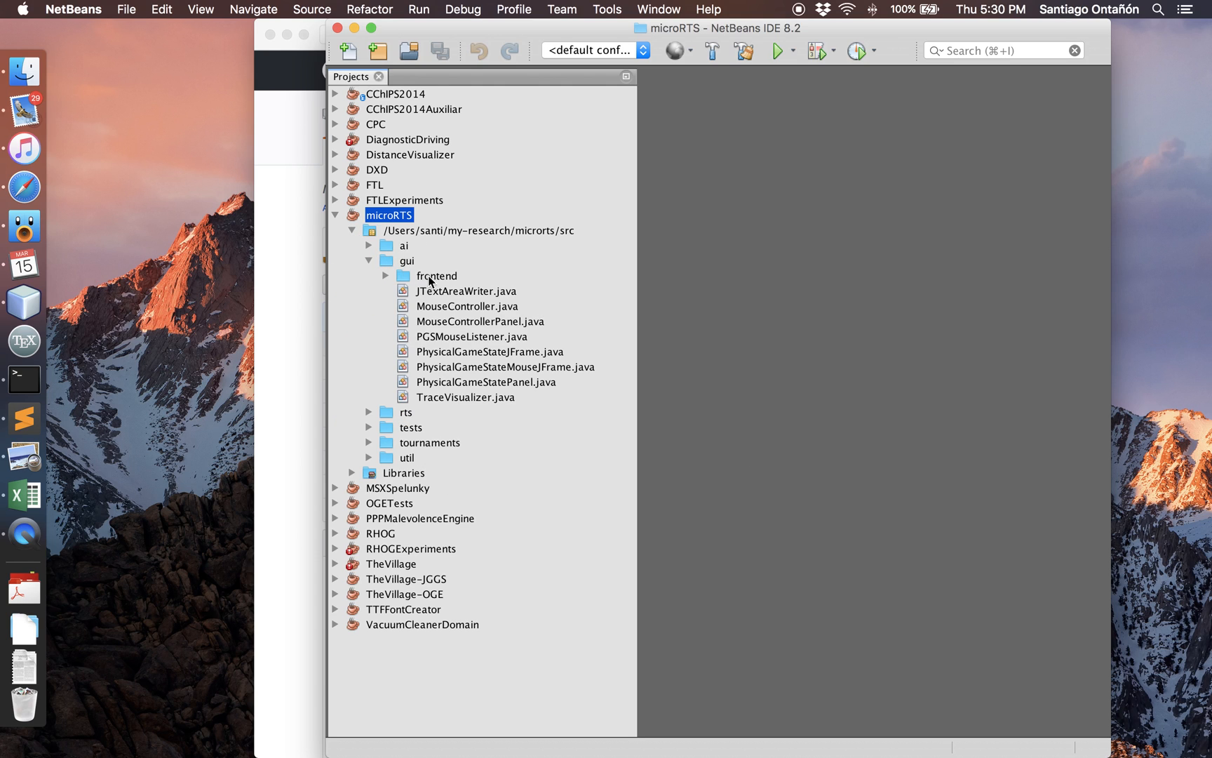
{"action": "left_click", "coordinate": [384, 275]}
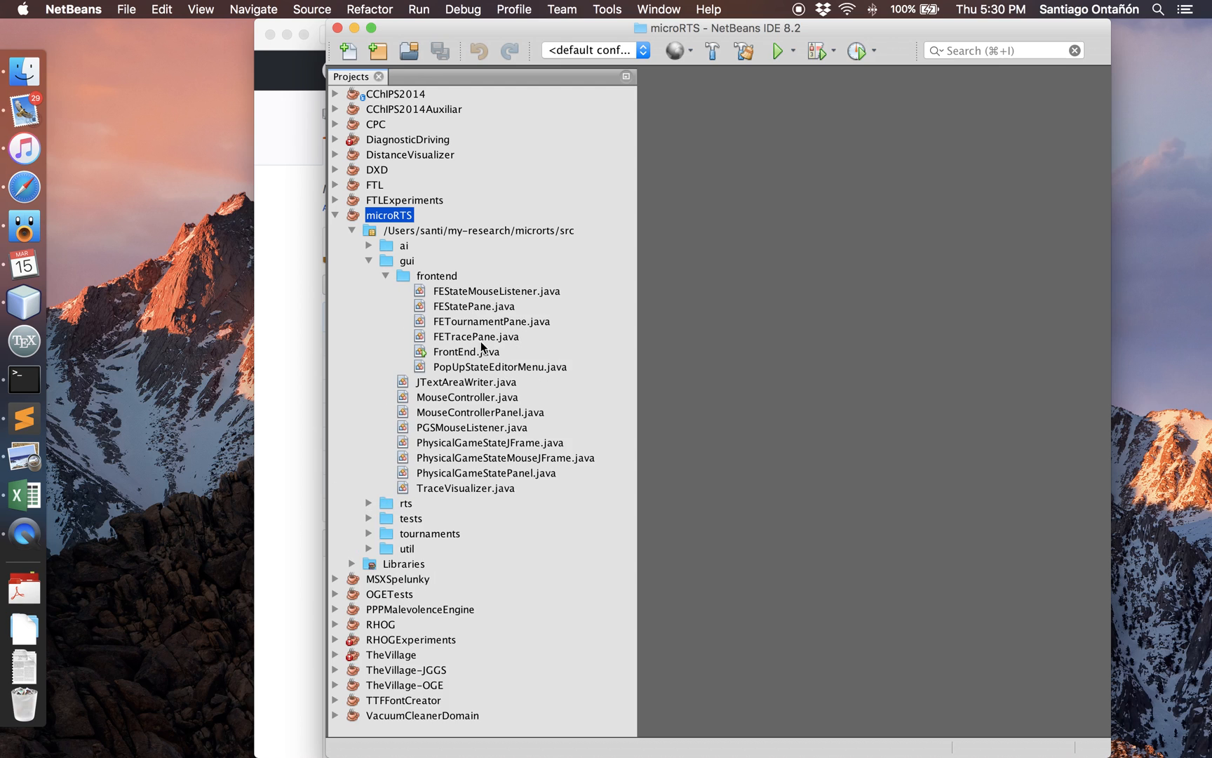
{"action": "left_click", "coordinate": [643, 51]}
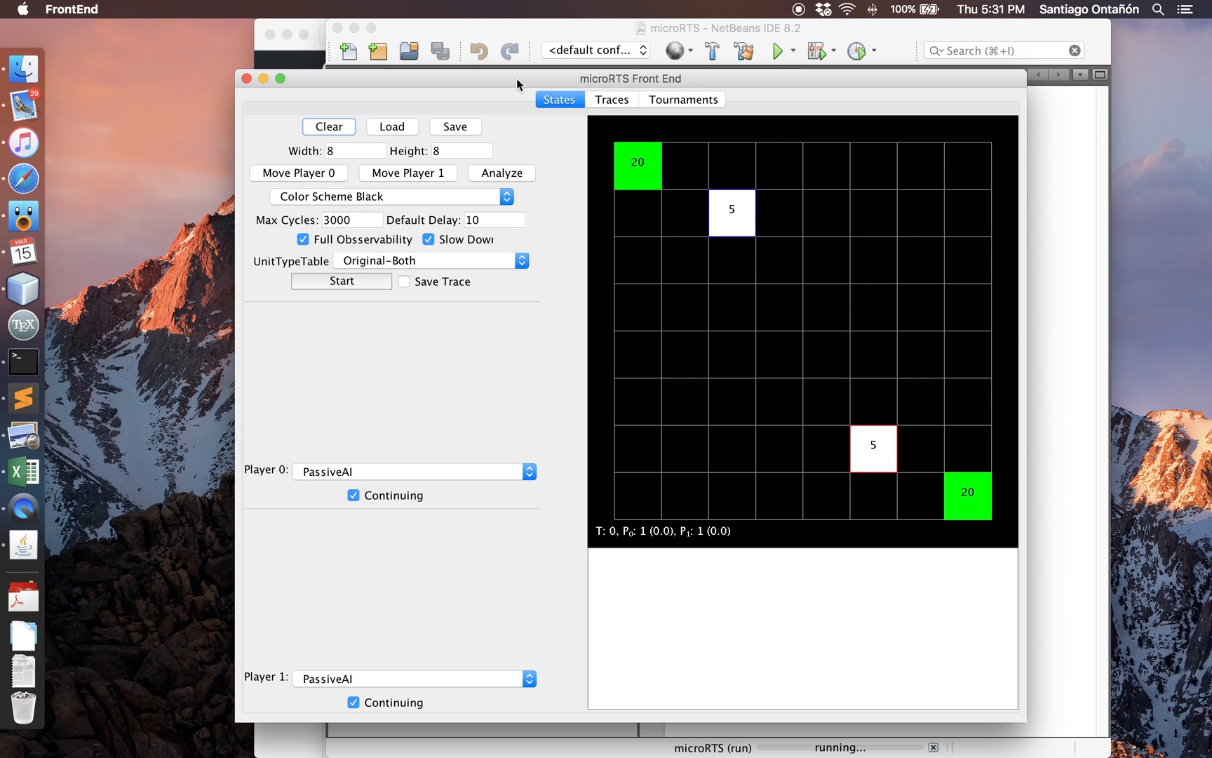
{"action": "mouse_move", "coordinate": [439, 114]}
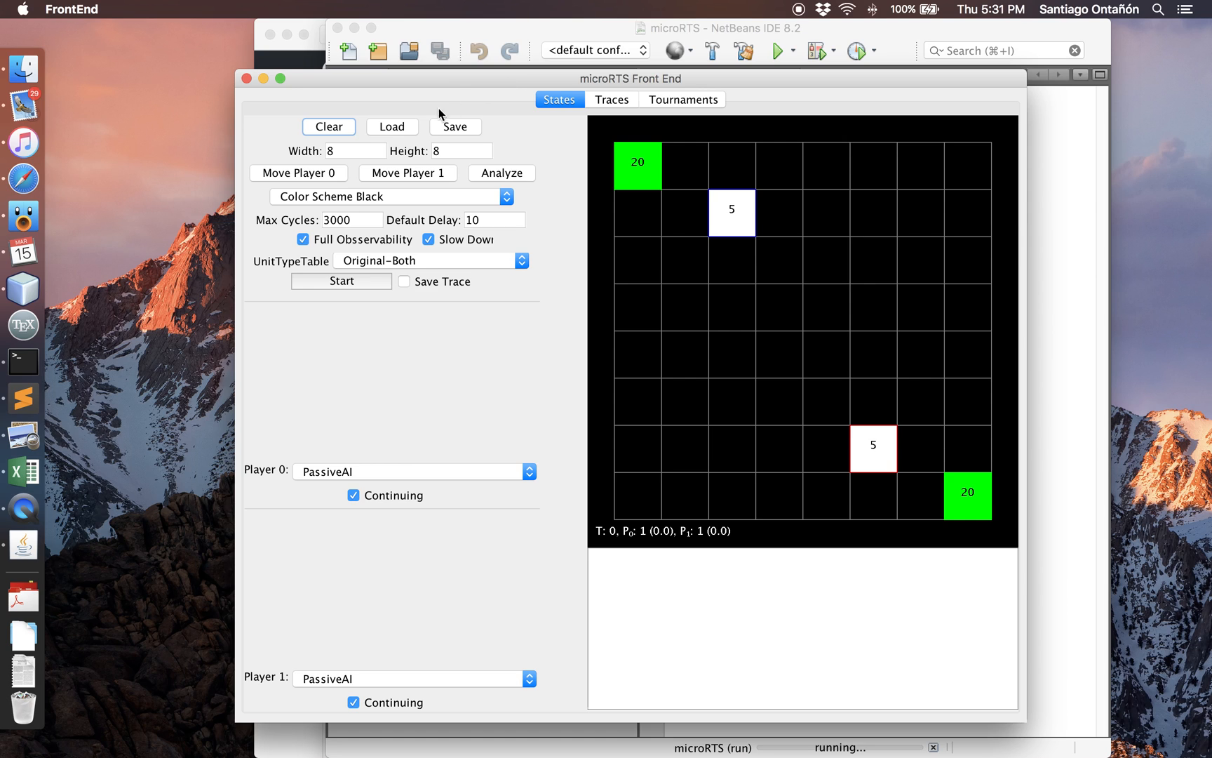
{"action": "mouse_move", "coordinate": [718, 380]}
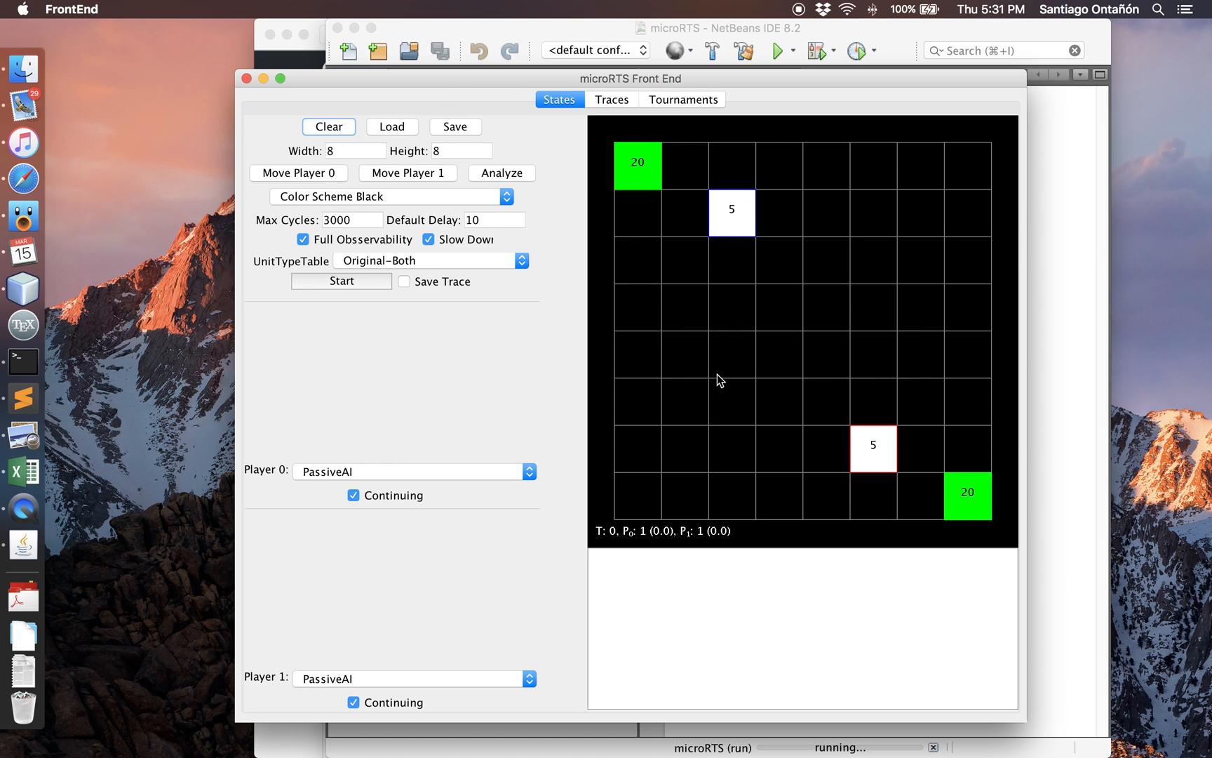
{"action": "mouse_move", "coordinate": [412, 138]}
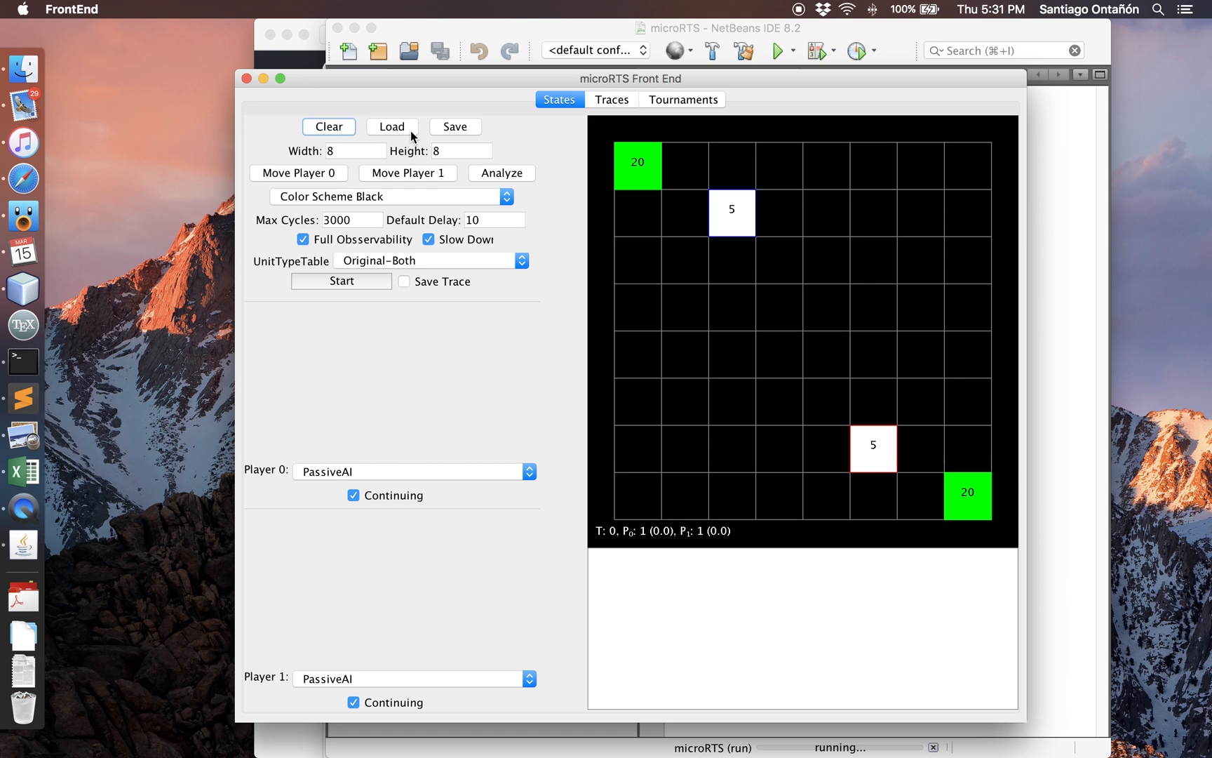
Load the 9x8 map with the central resource column from my-research/microrts/maps.
{"action": "left_click", "coordinate": [392, 126]}
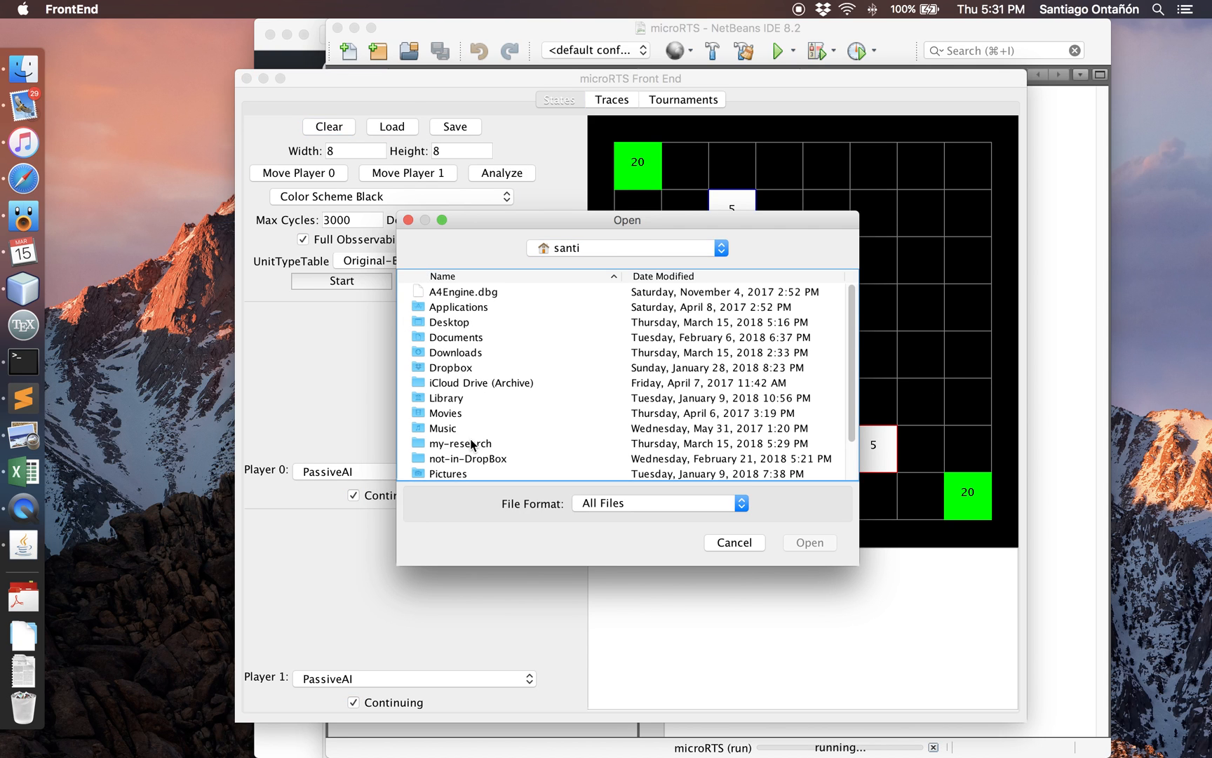
{"action": "double_click", "coordinate": [461, 443]}
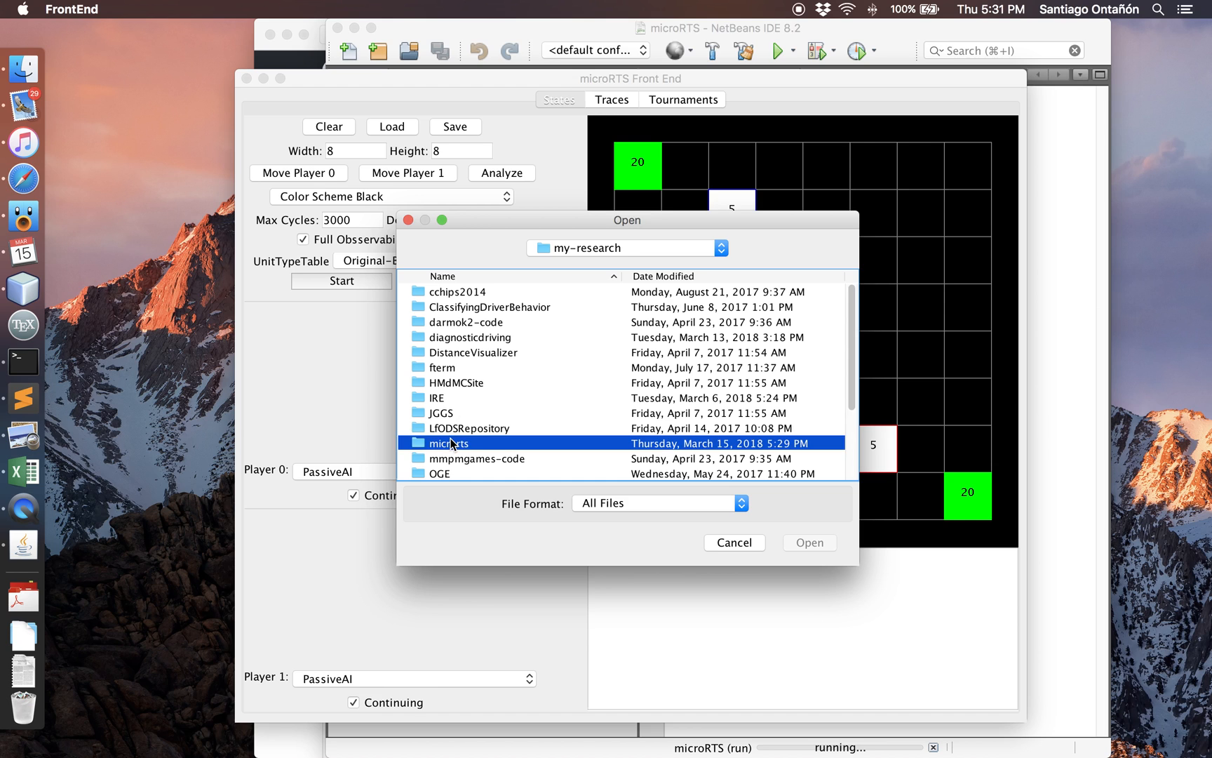
{"action": "double_click", "coordinate": [449, 443]}
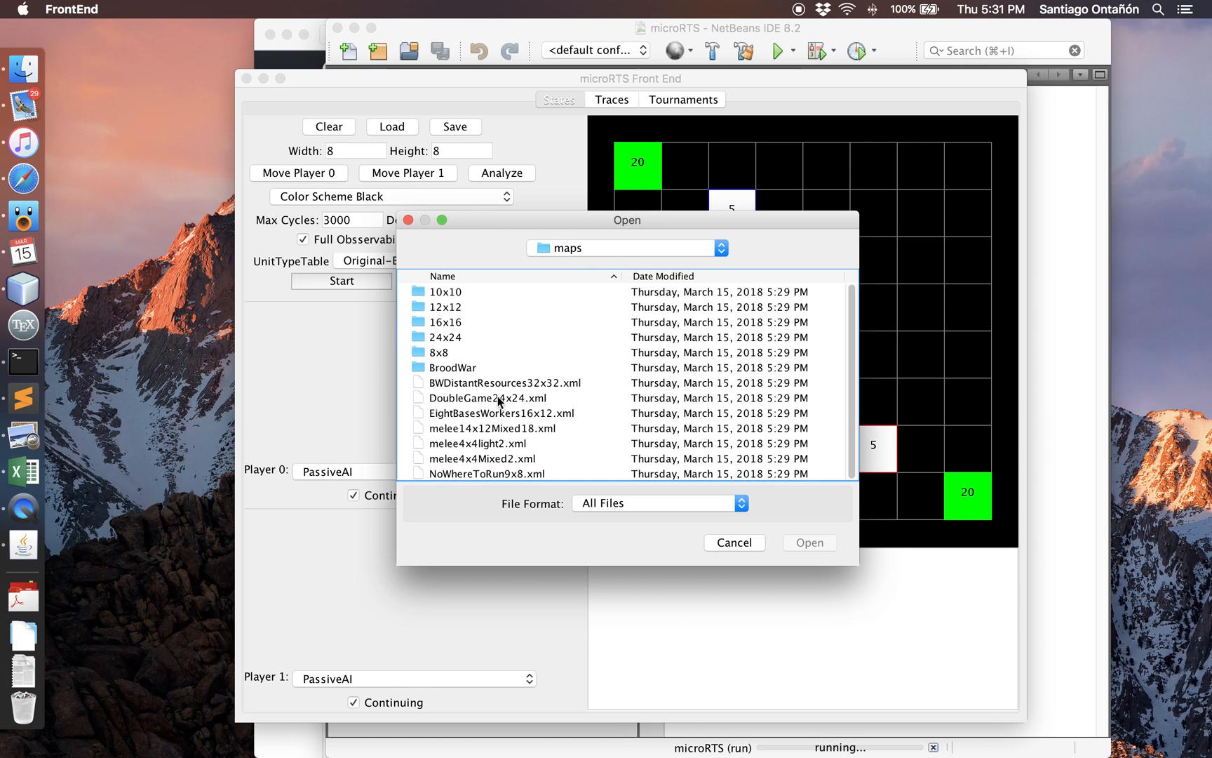
{"action": "left_click", "coordinate": [733, 541]}
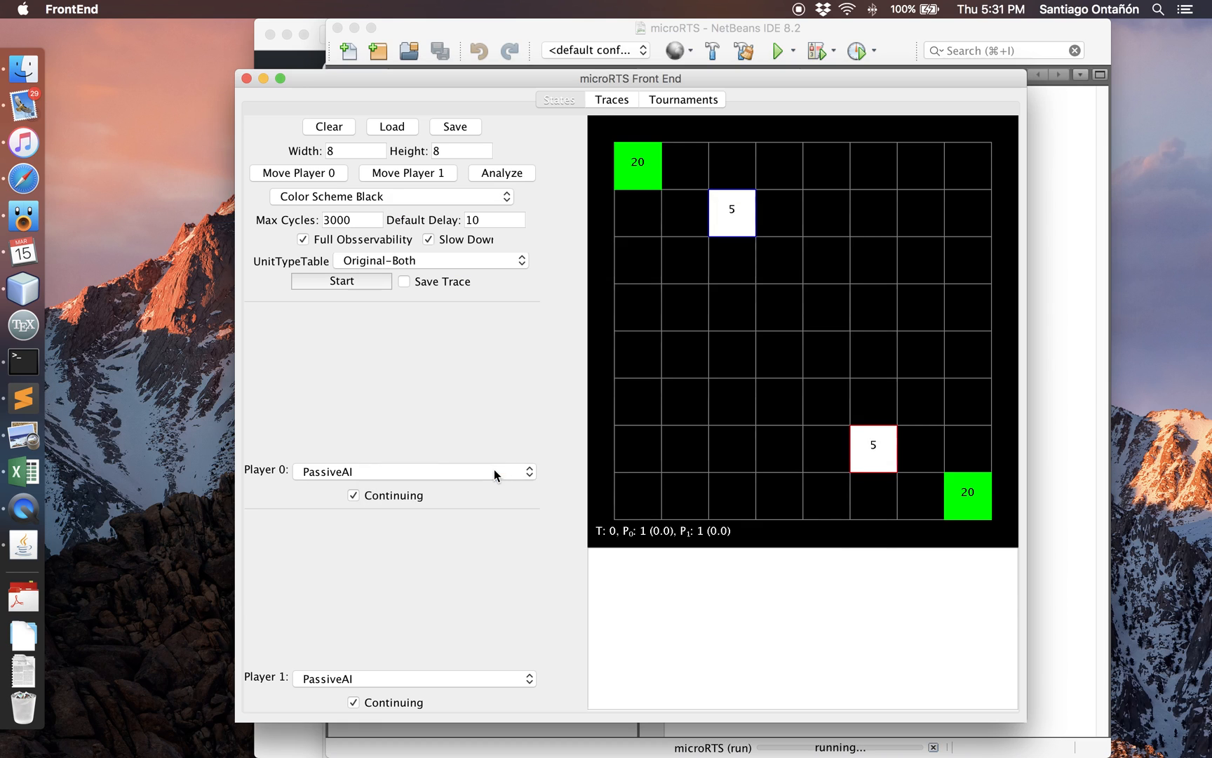
{"action": "left_click", "coordinate": [391, 127]}
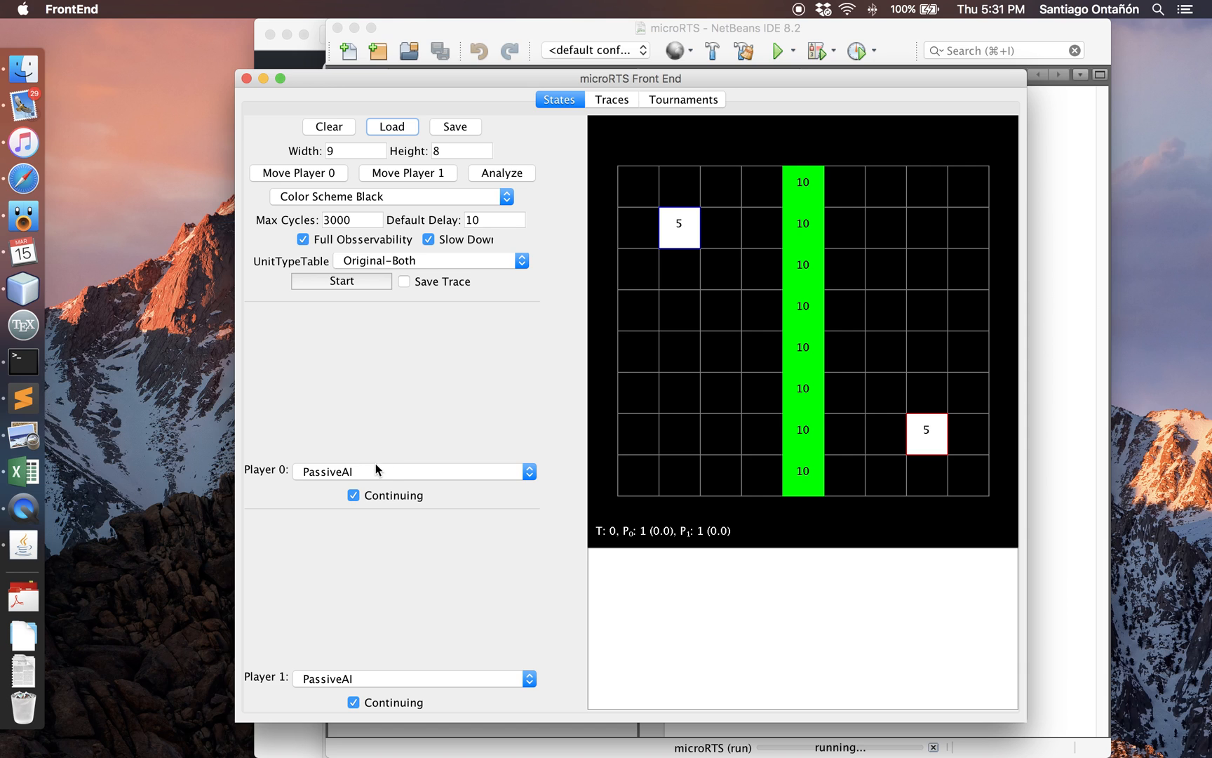
{"action": "mouse_move", "coordinate": [412, 472]}
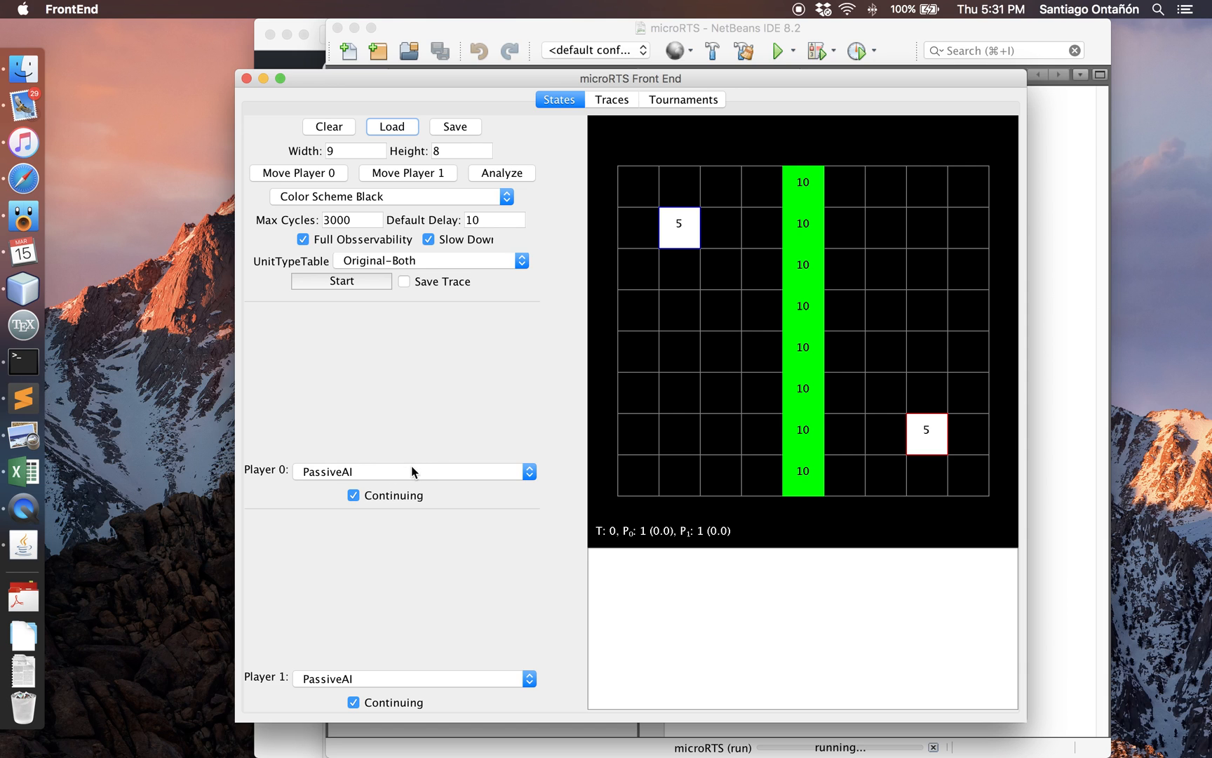
Set Player 0 to RandomBiasedAI (after briefly trying InformedNaiveMCTS) and Player 1 to LightRush.
{"action": "left_click", "coordinate": [413, 472]}
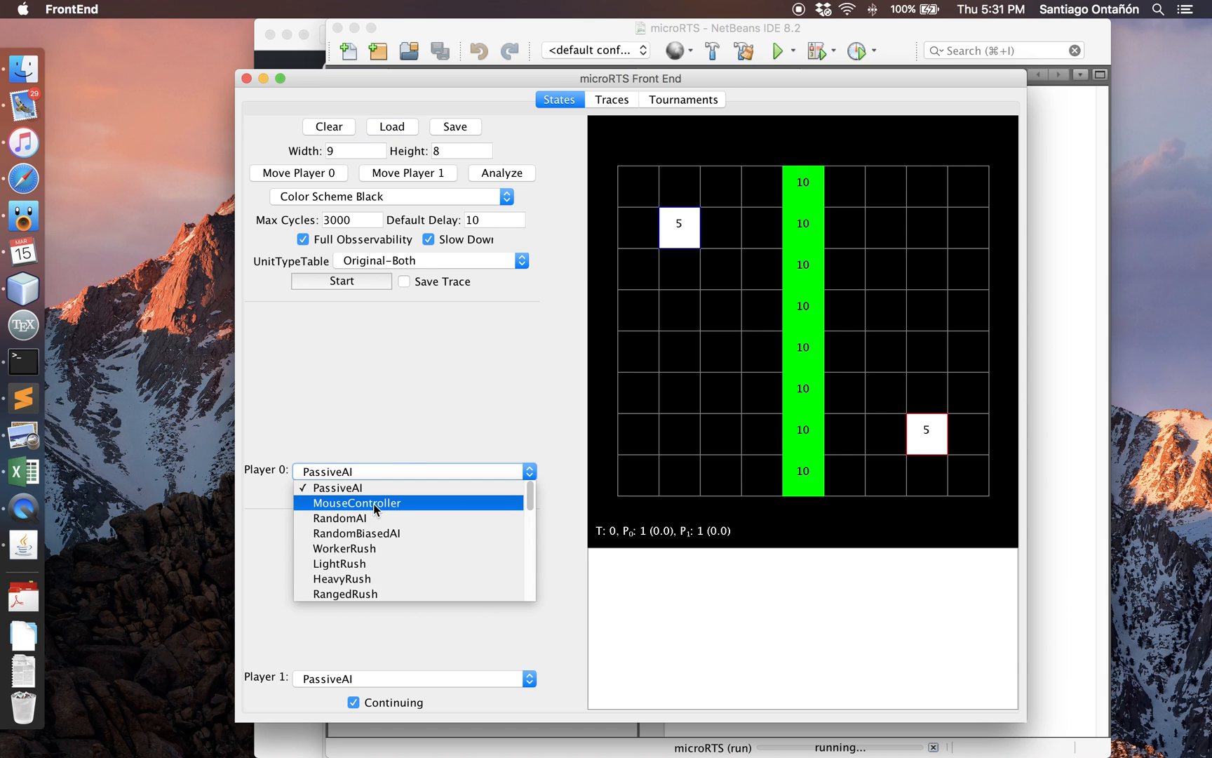
{"action": "mouse_move", "coordinate": [394, 533]}
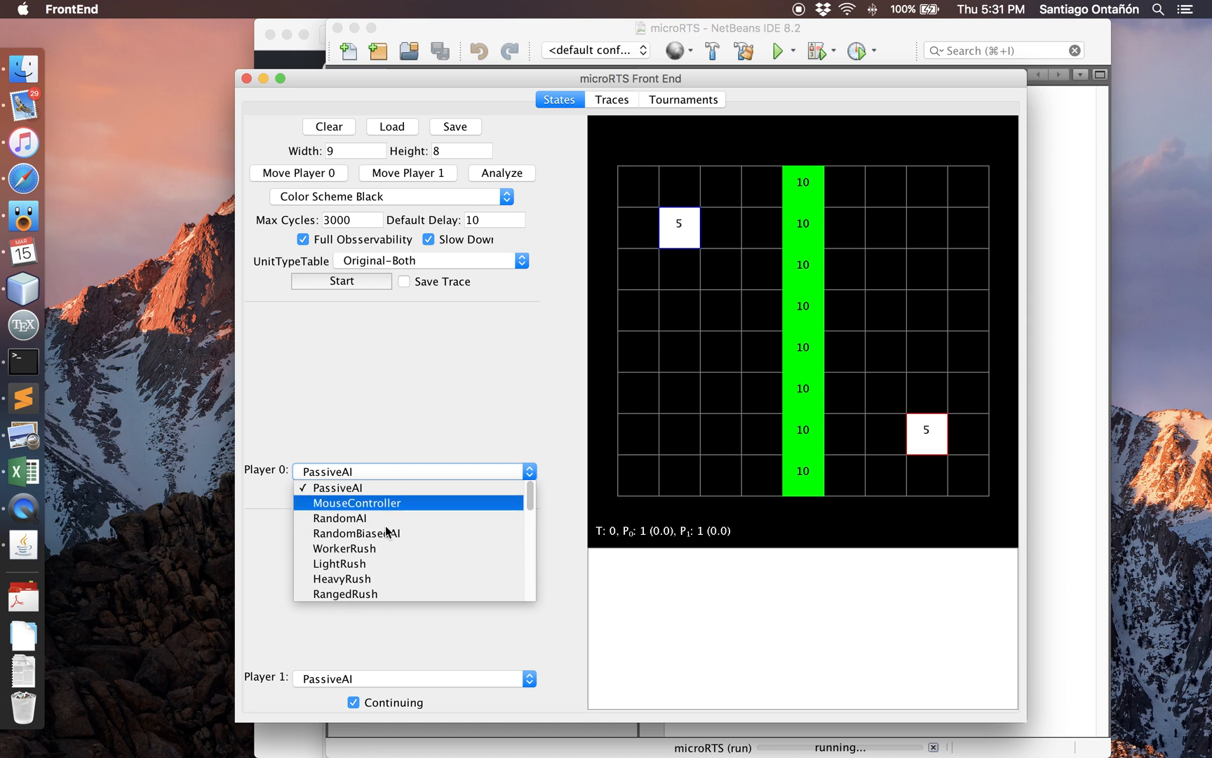
{"action": "left_click", "coordinate": [357, 533]}
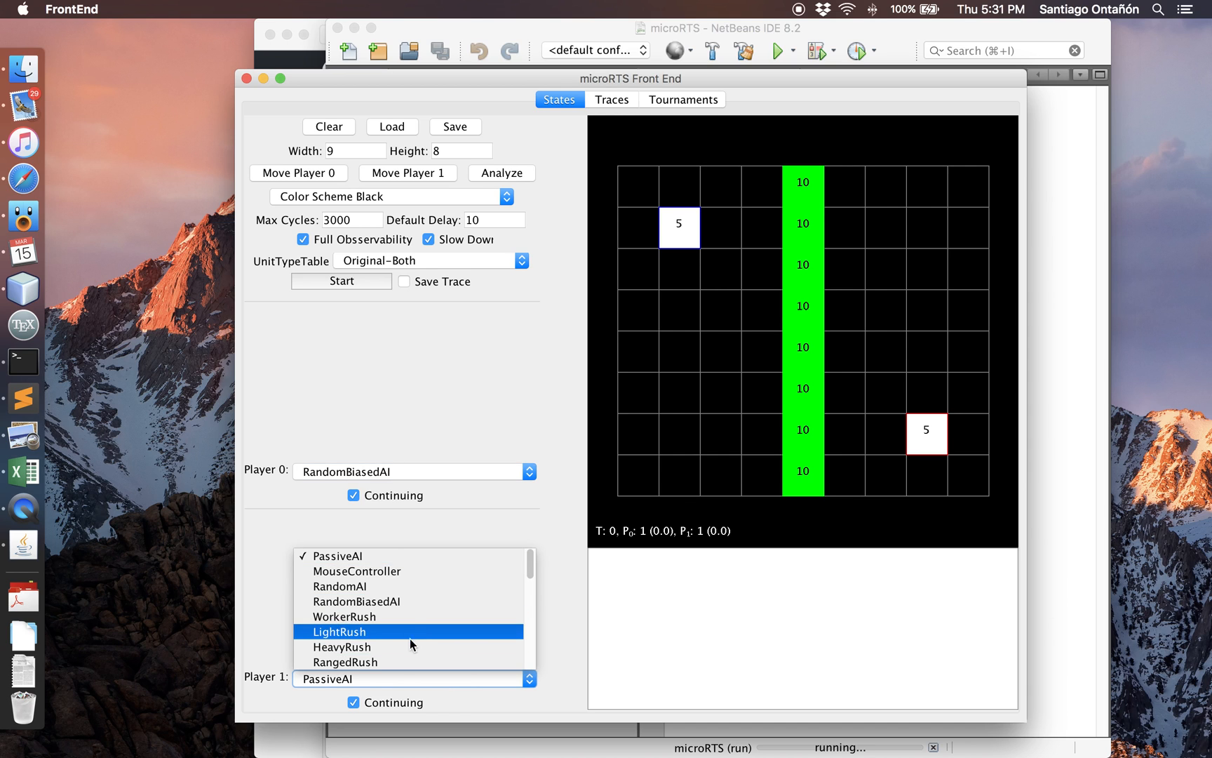
{"action": "left_click", "coordinate": [337, 632]}
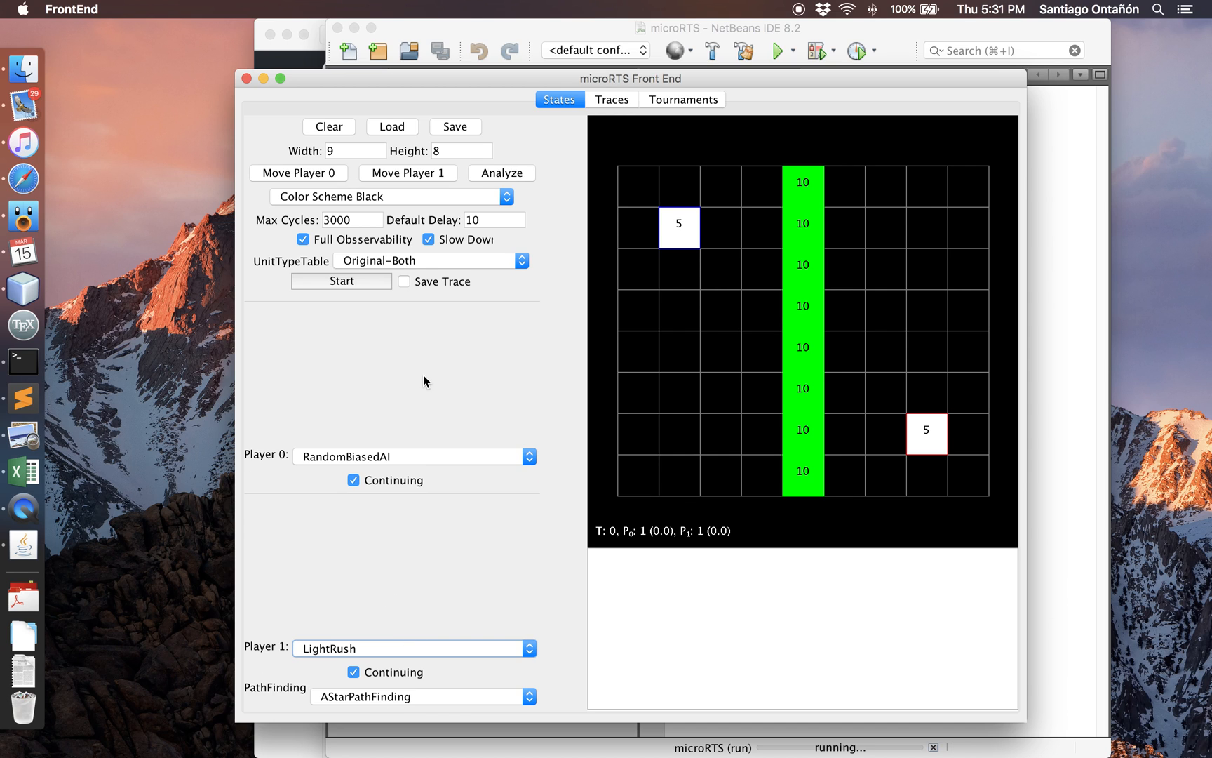
{"action": "mouse_move", "coordinate": [391, 233]}
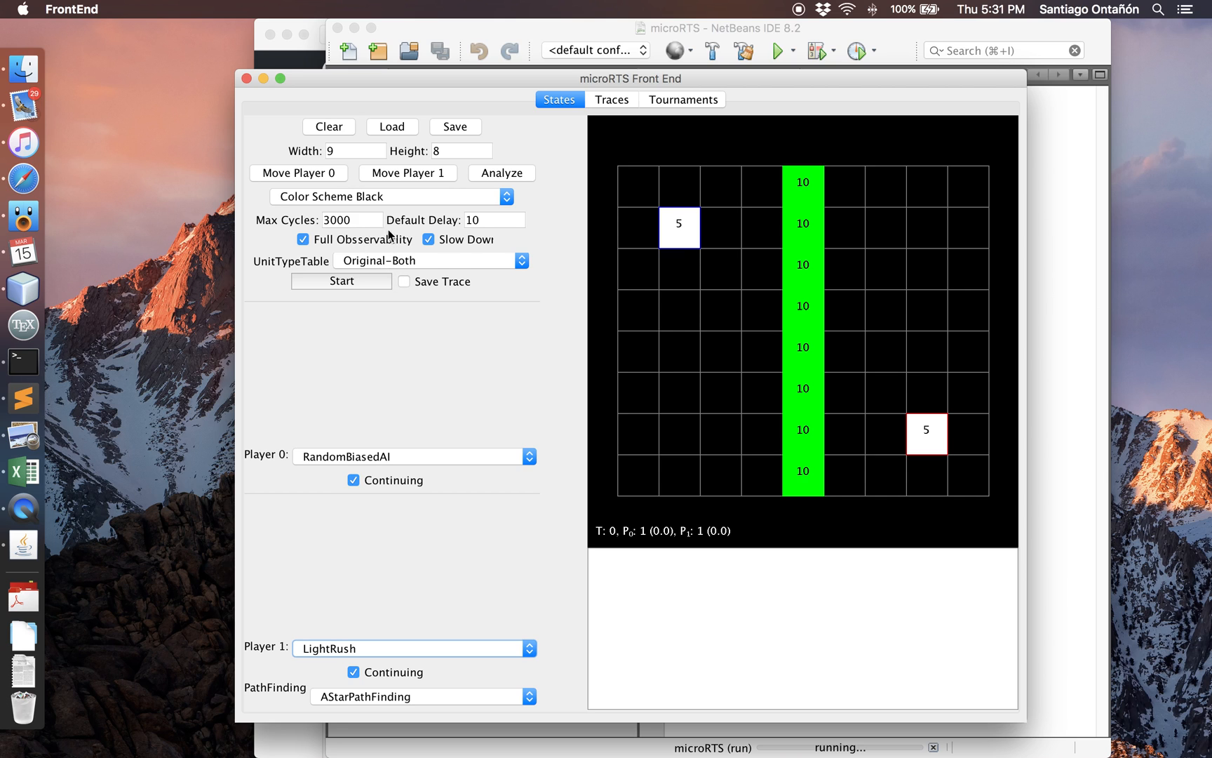
{"action": "mouse_move", "coordinate": [338, 460]}
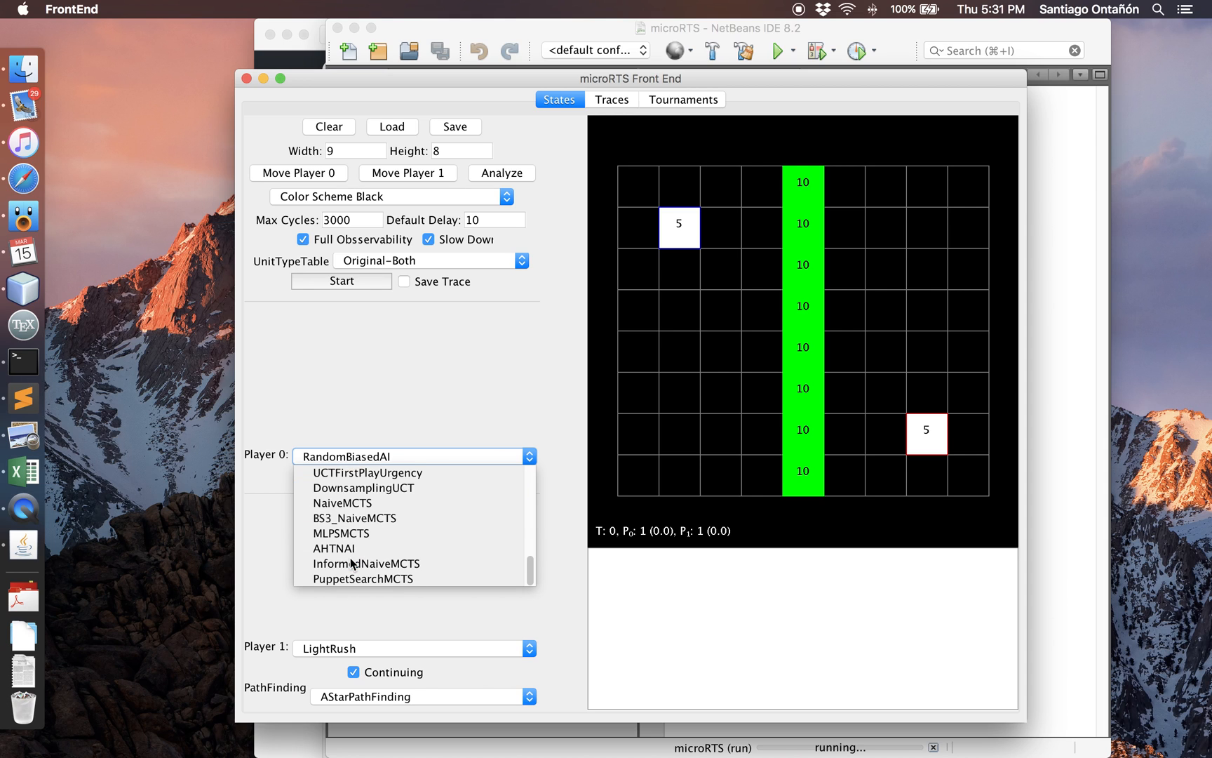
{"action": "mouse_move", "coordinate": [365, 562]}
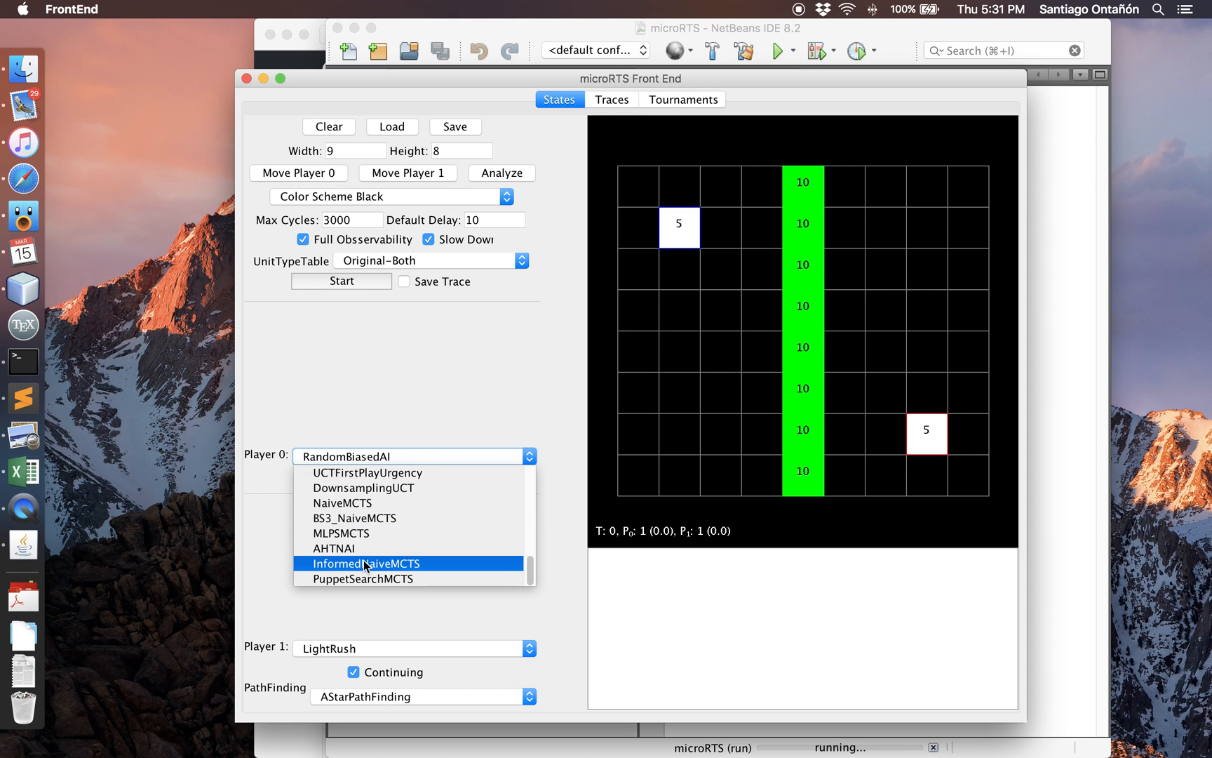
{"action": "left_click", "coordinate": [365, 562]}
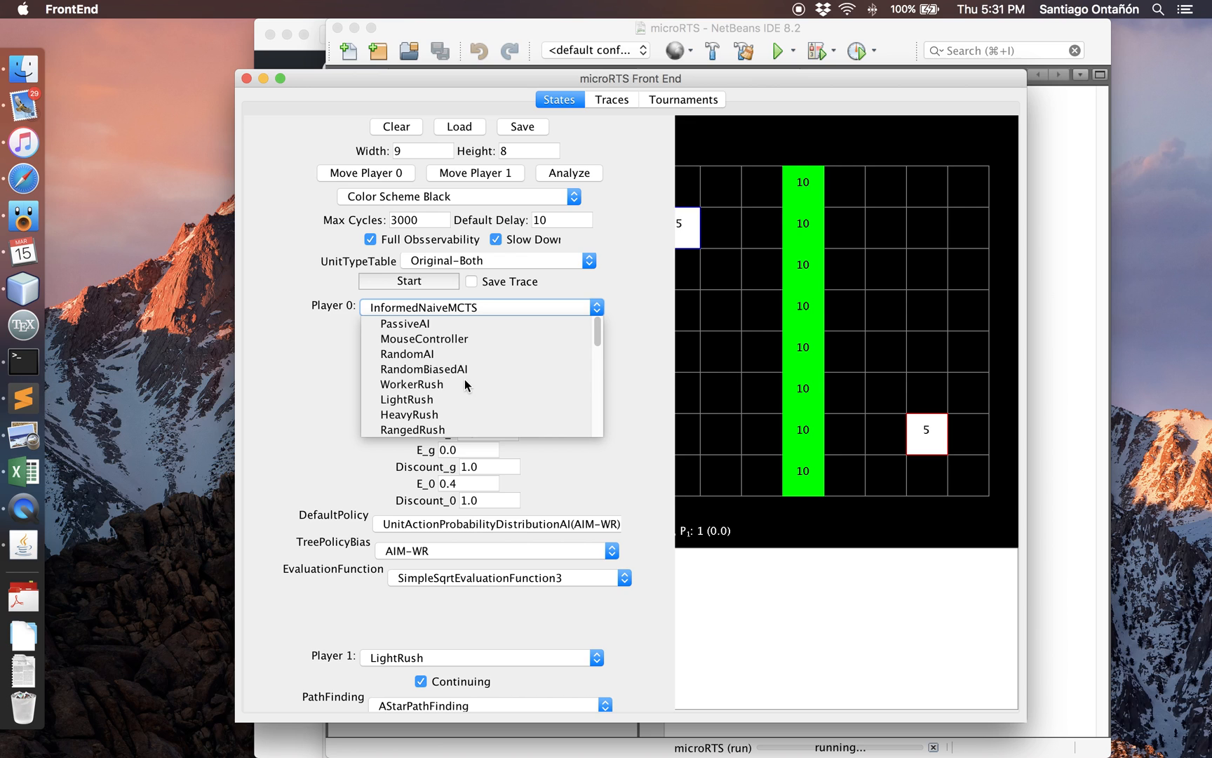
{"action": "left_click", "coordinate": [422, 369]}
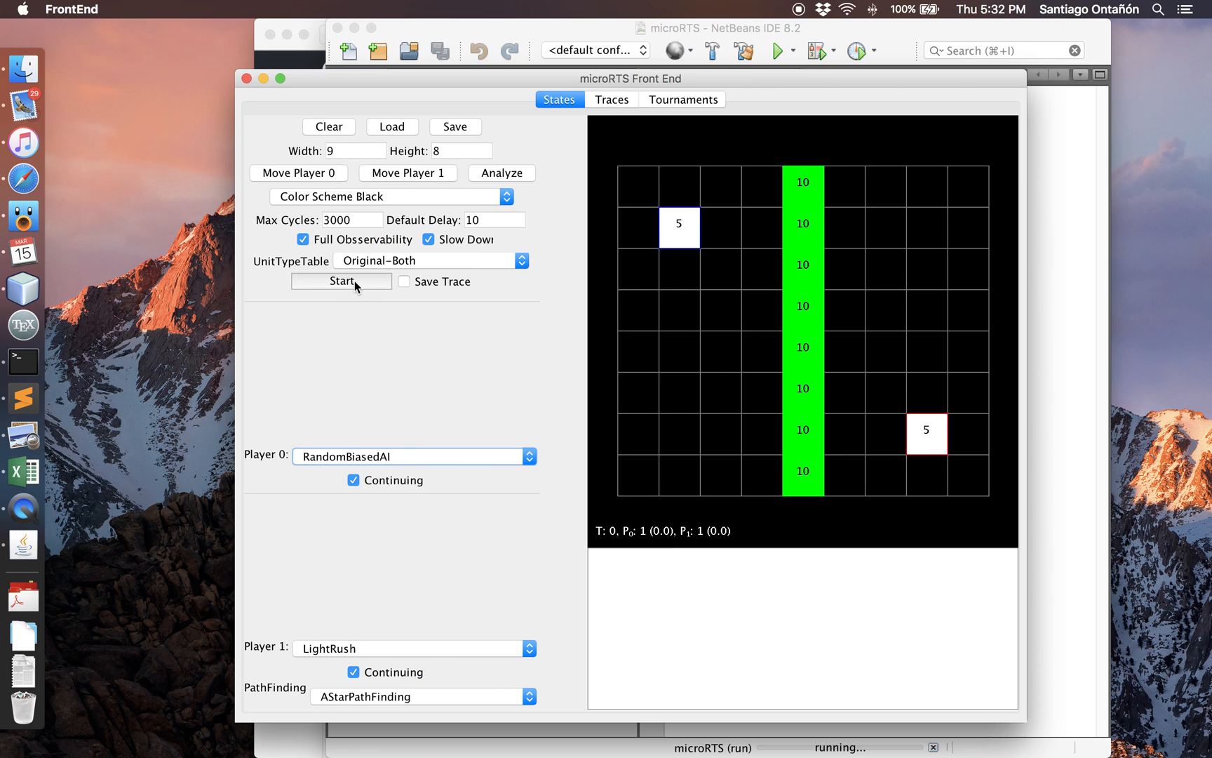
{"action": "left_click", "coordinate": [341, 281]}
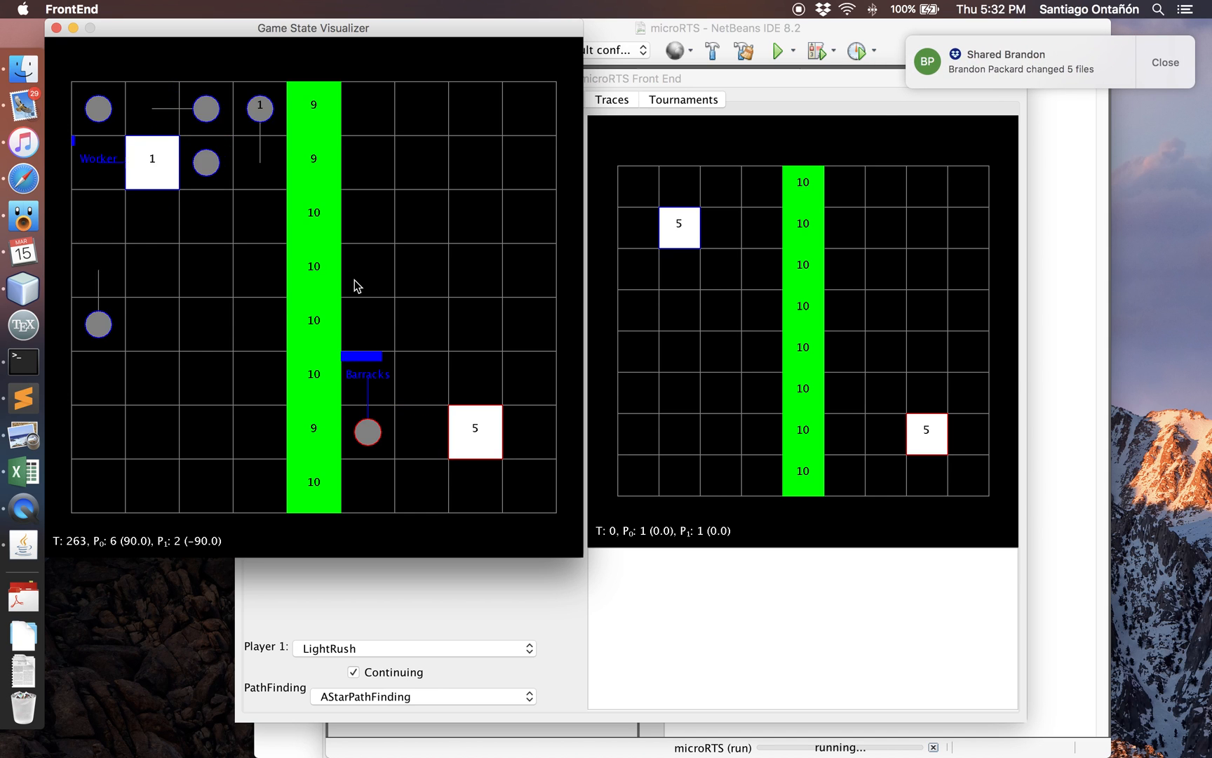
{"action": "left_click", "coordinate": [1164, 63]}
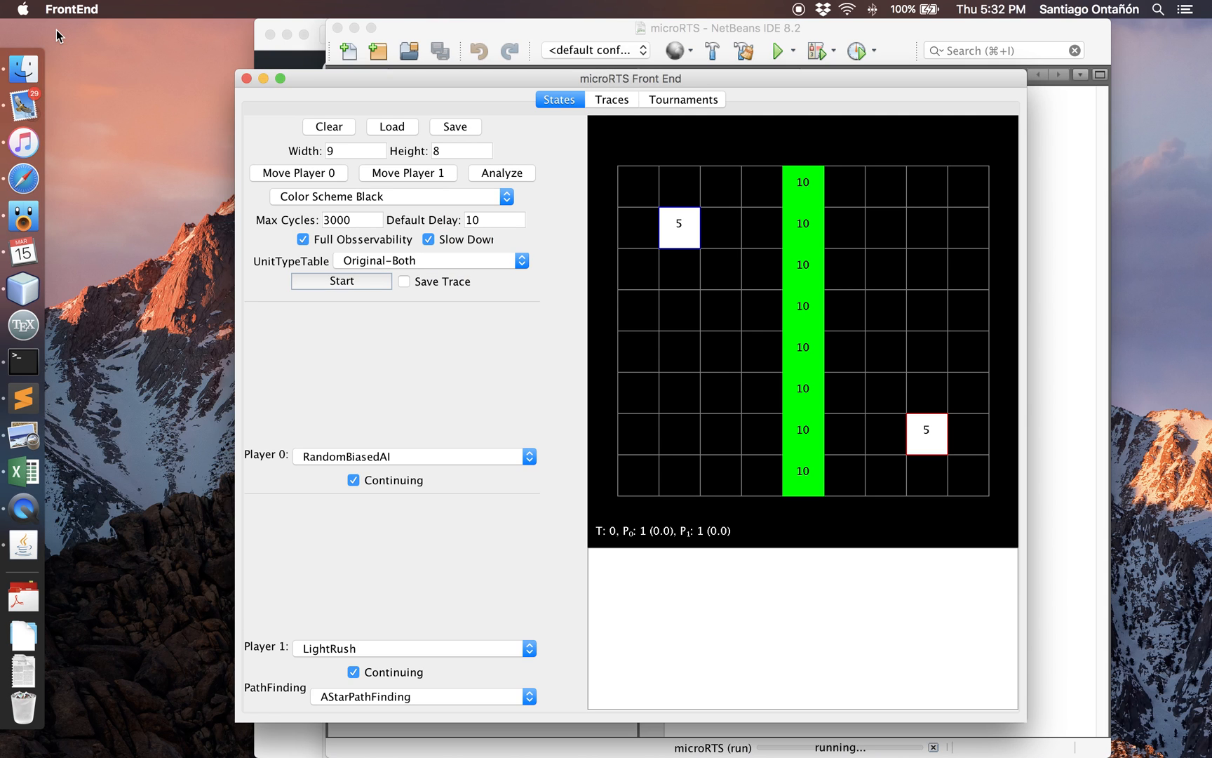
{"action": "mouse_move", "coordinate": [422, 303]}
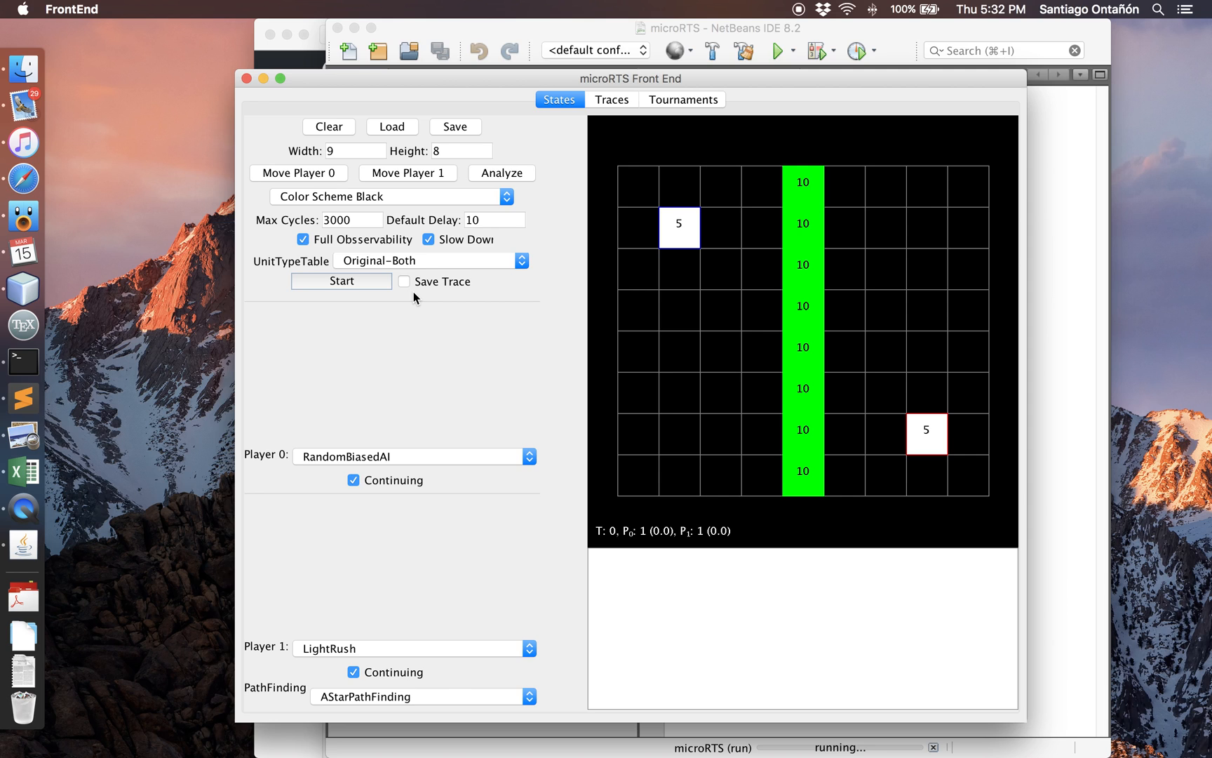
{"action": "left_click", "coordinate": [610, 99]}
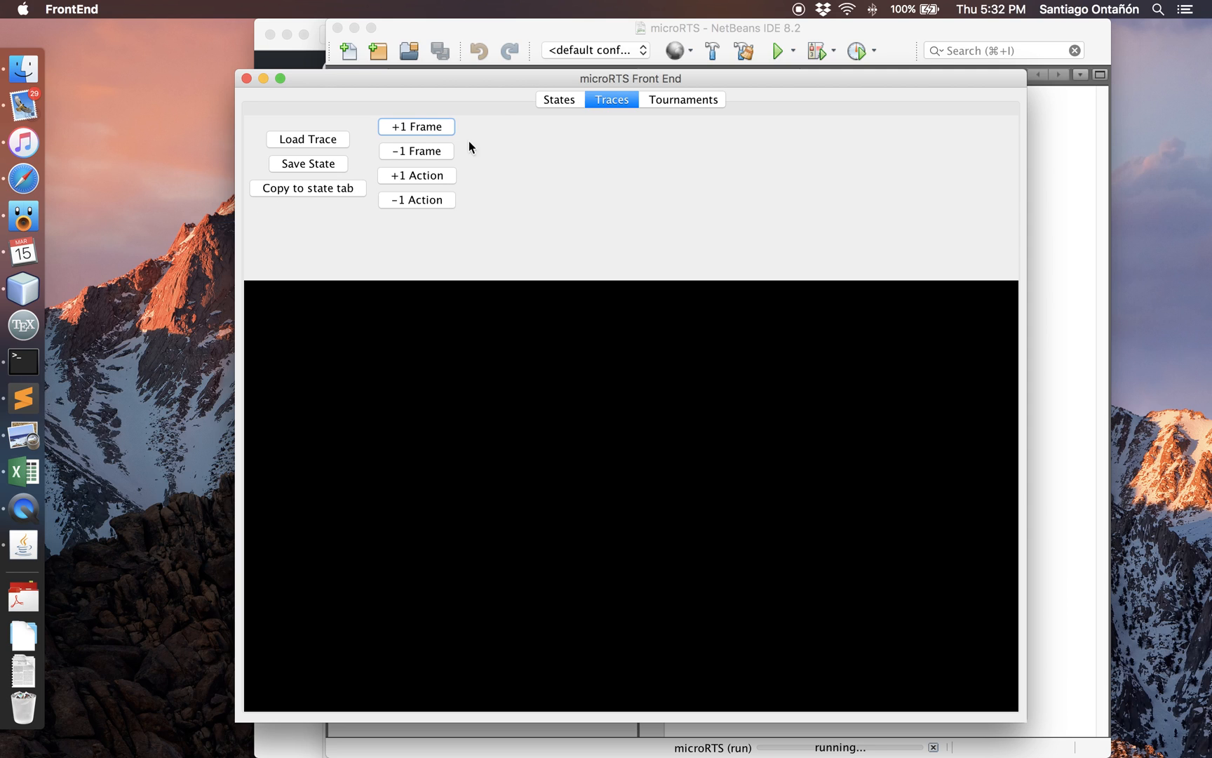
{"action": "mouse_move", "coordinate": [578, 163]}
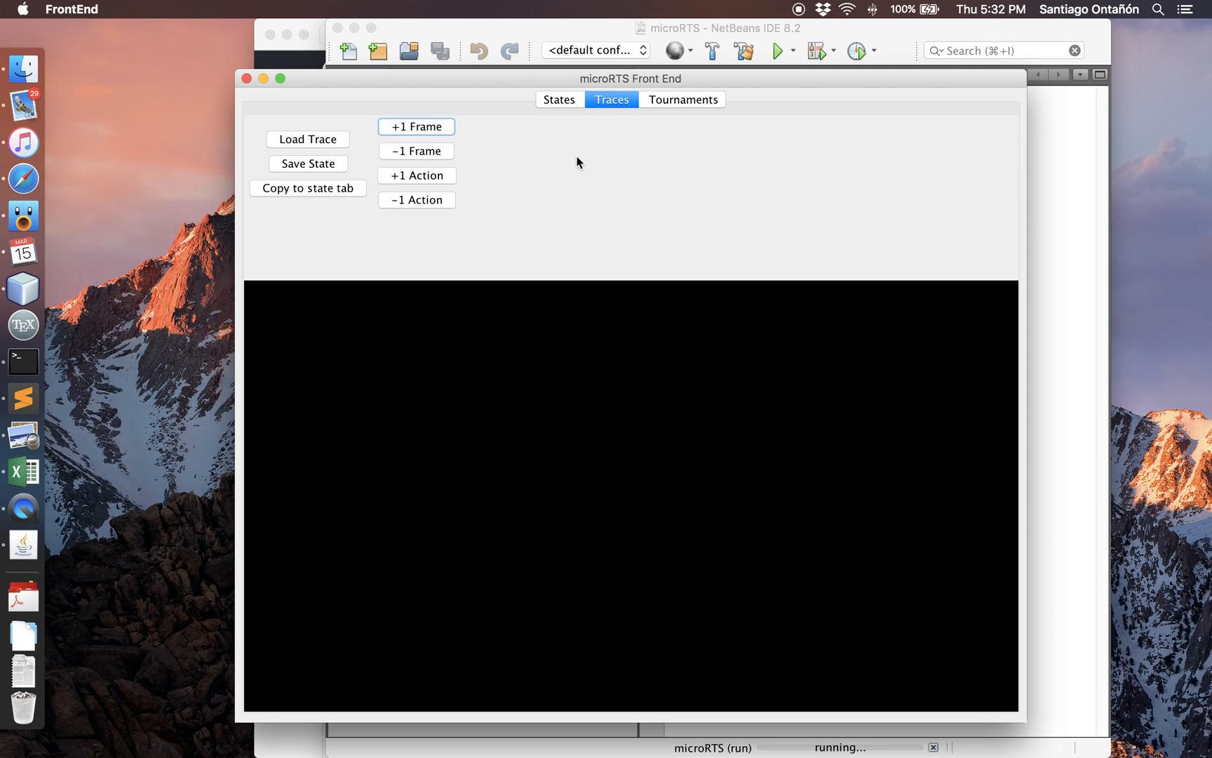
{"action": "mouse_move", "coordinate": [581, 185]}
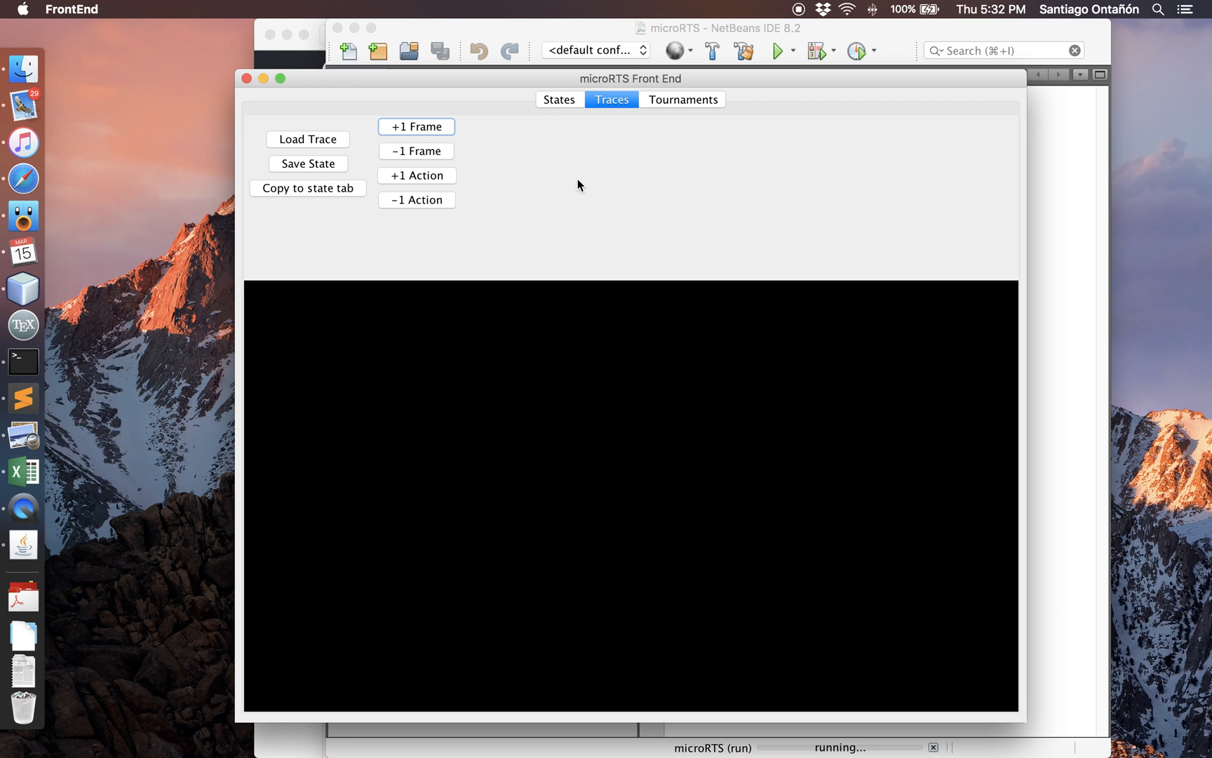
{"action": "left_click", "coordinate": [682, 99]}
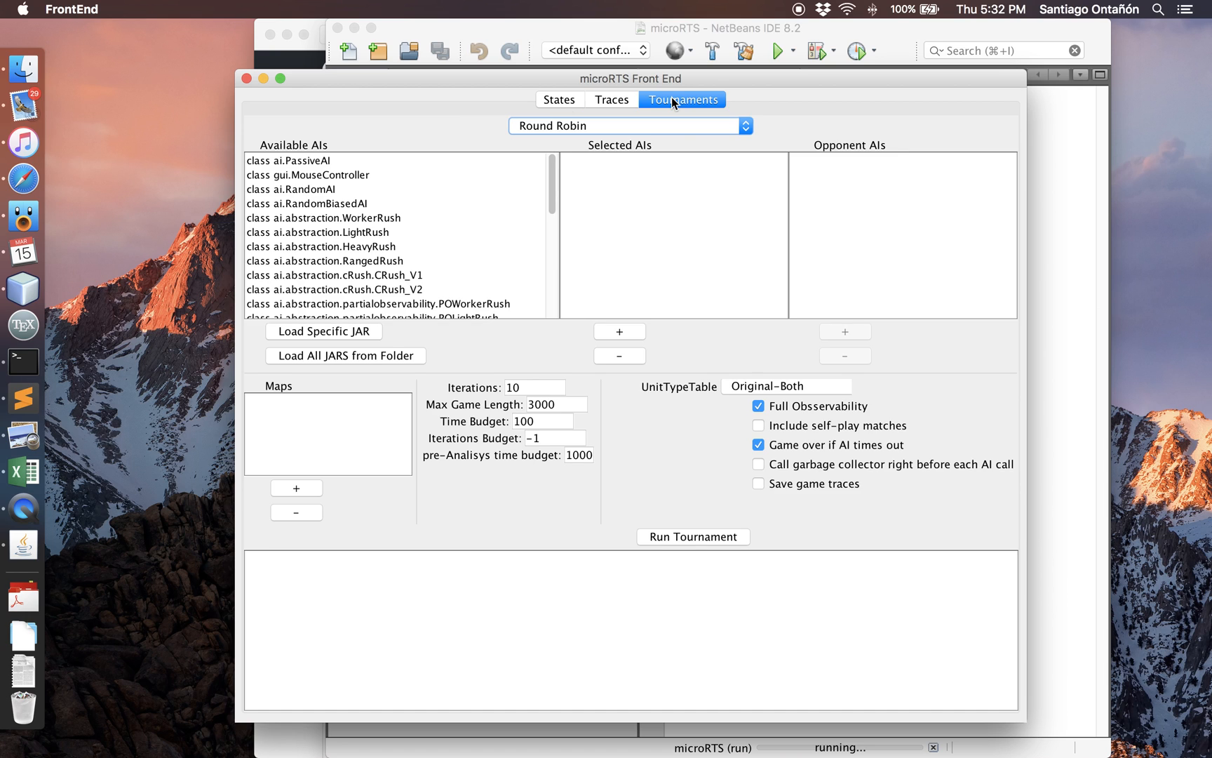
{"action": "mouse_move", "coordinate": [657, 477]}
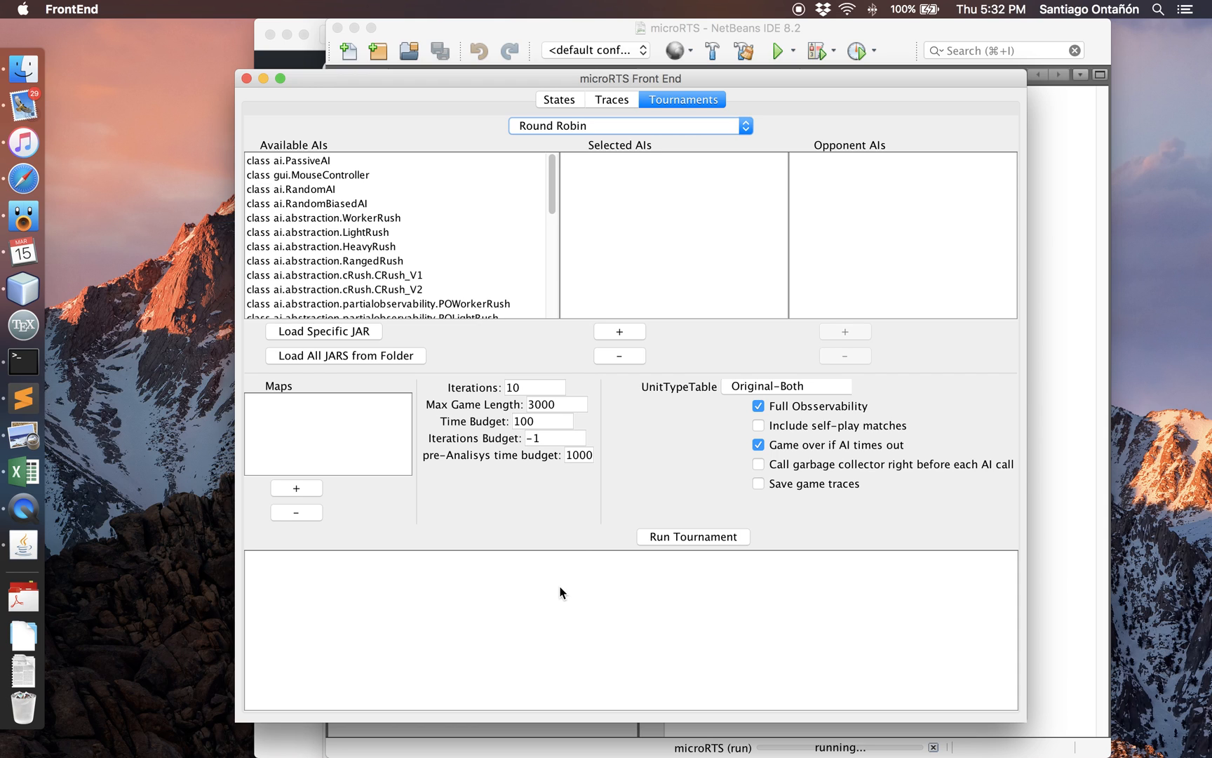
{"action": "mouse_move", "coordinate": [563, 109]}
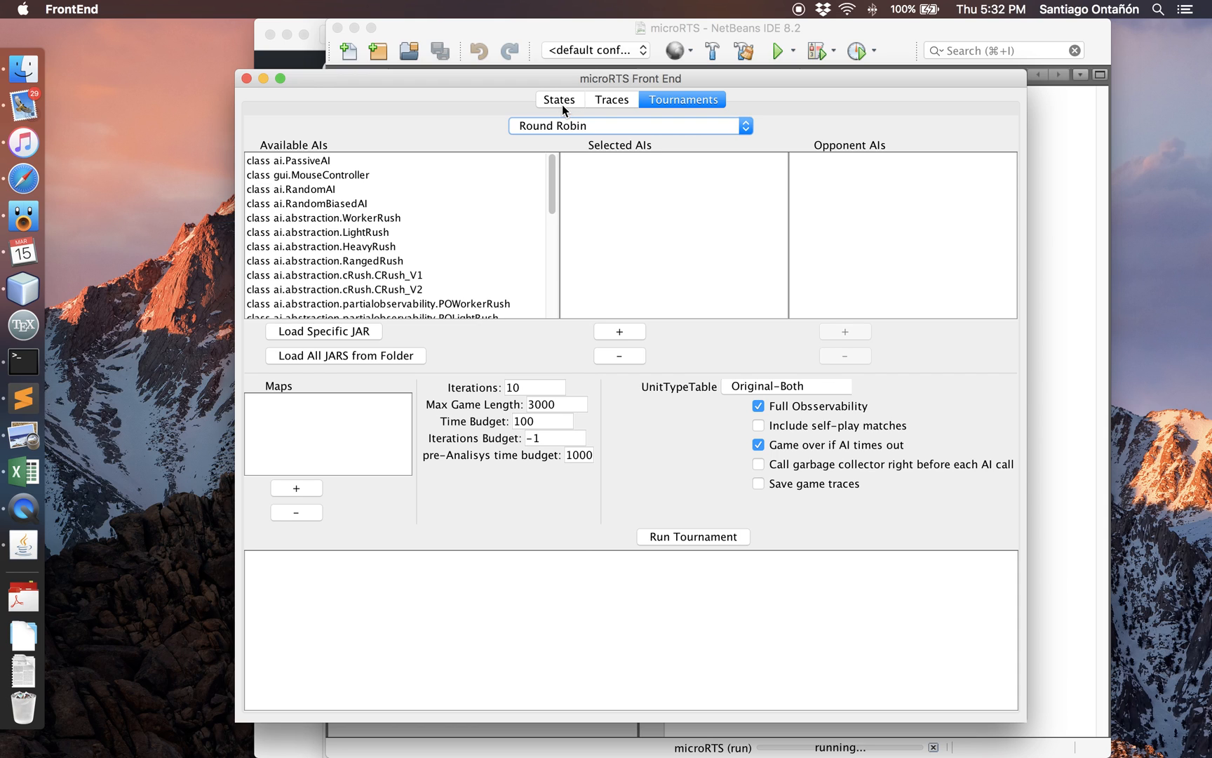
{"action": "left_click", "coordinate": [558, 99]}
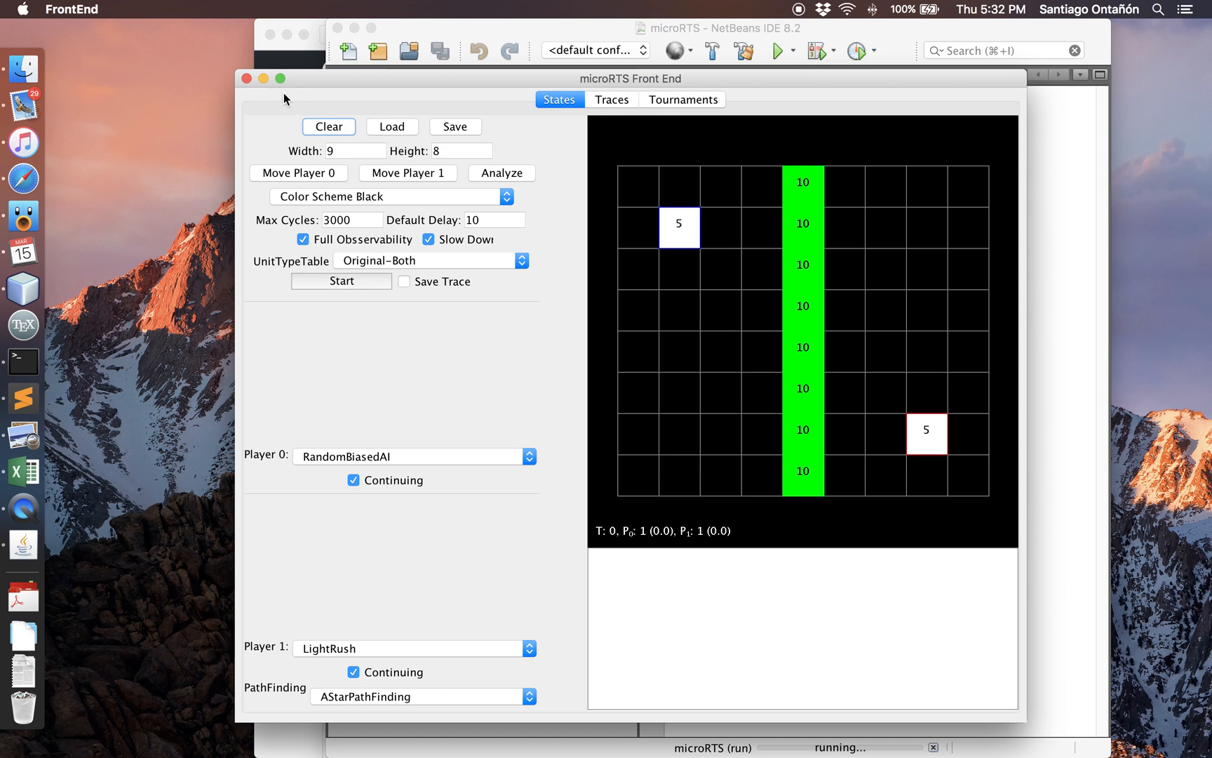